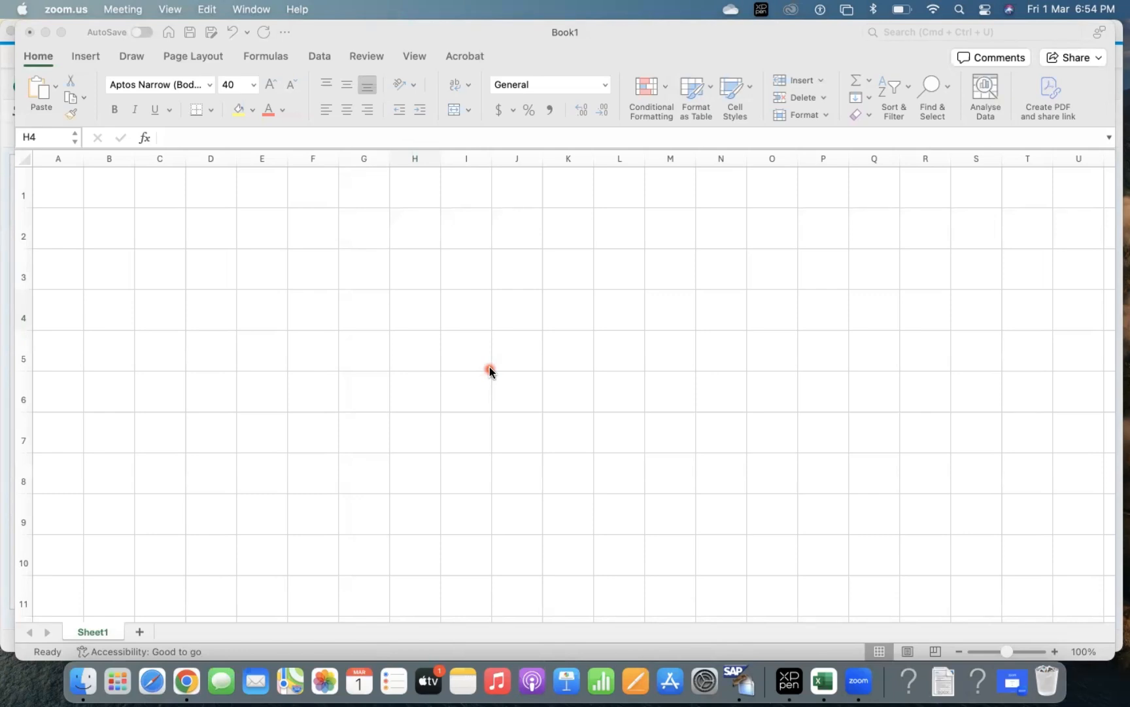
mouse_move(361, 291)
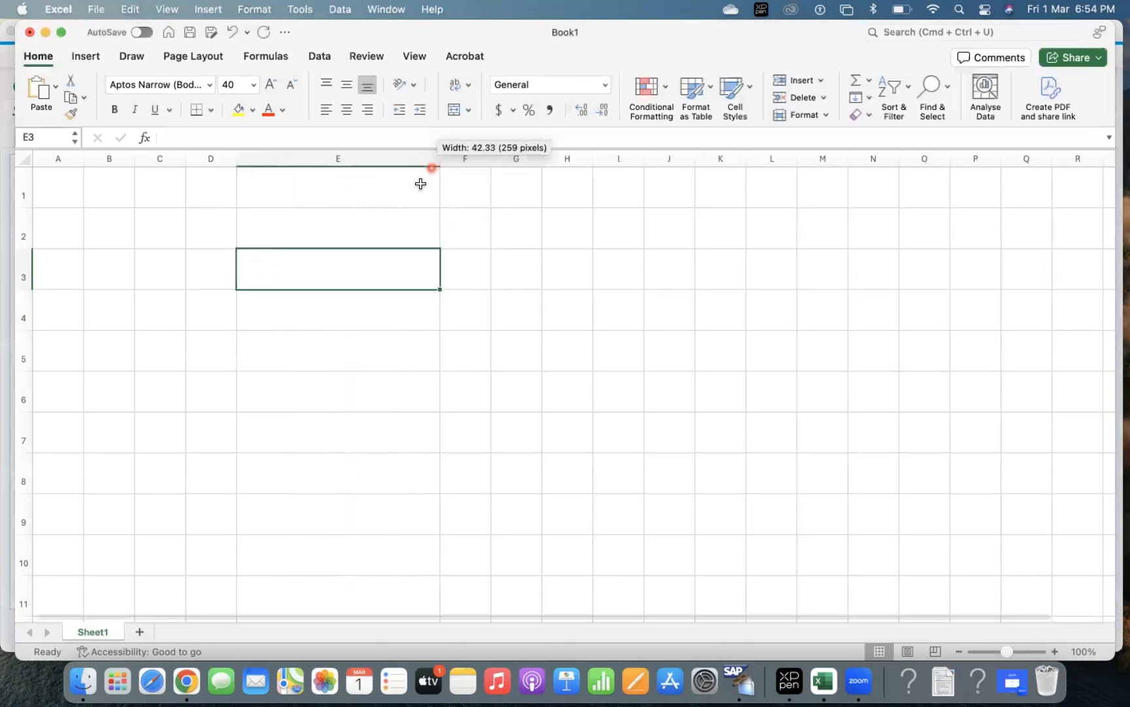
Step: Enter the header Public Cloud in row 3 and move to the adjacent cell
text(Pu)
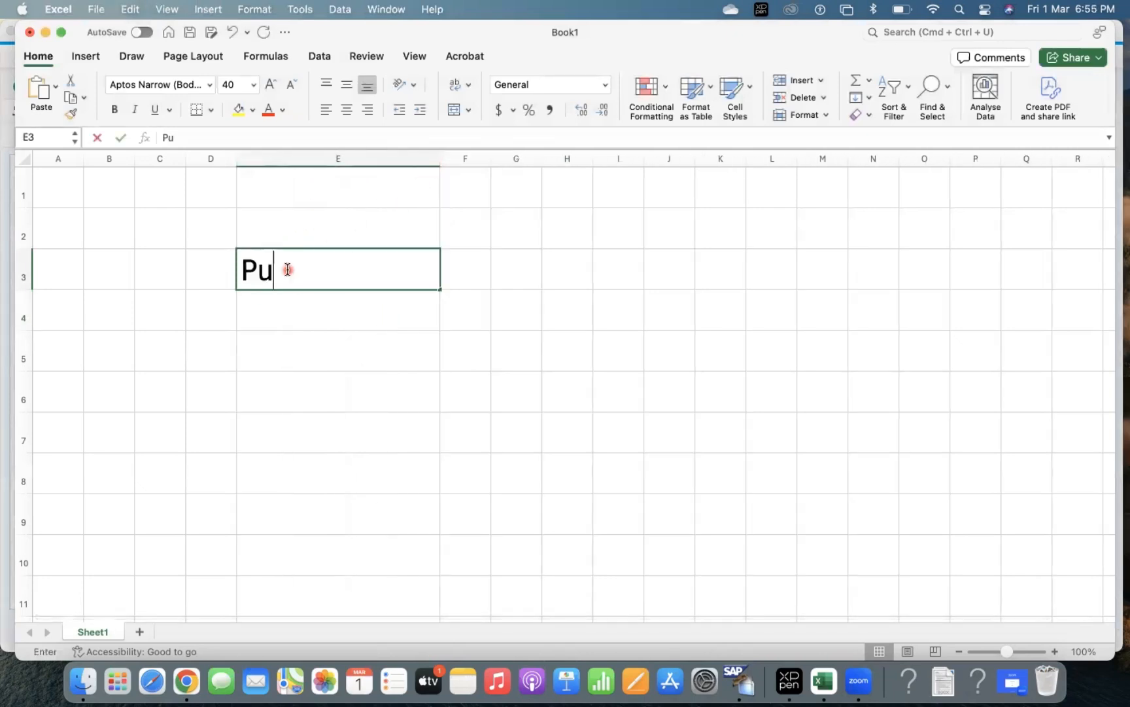
text(blic Cloud)
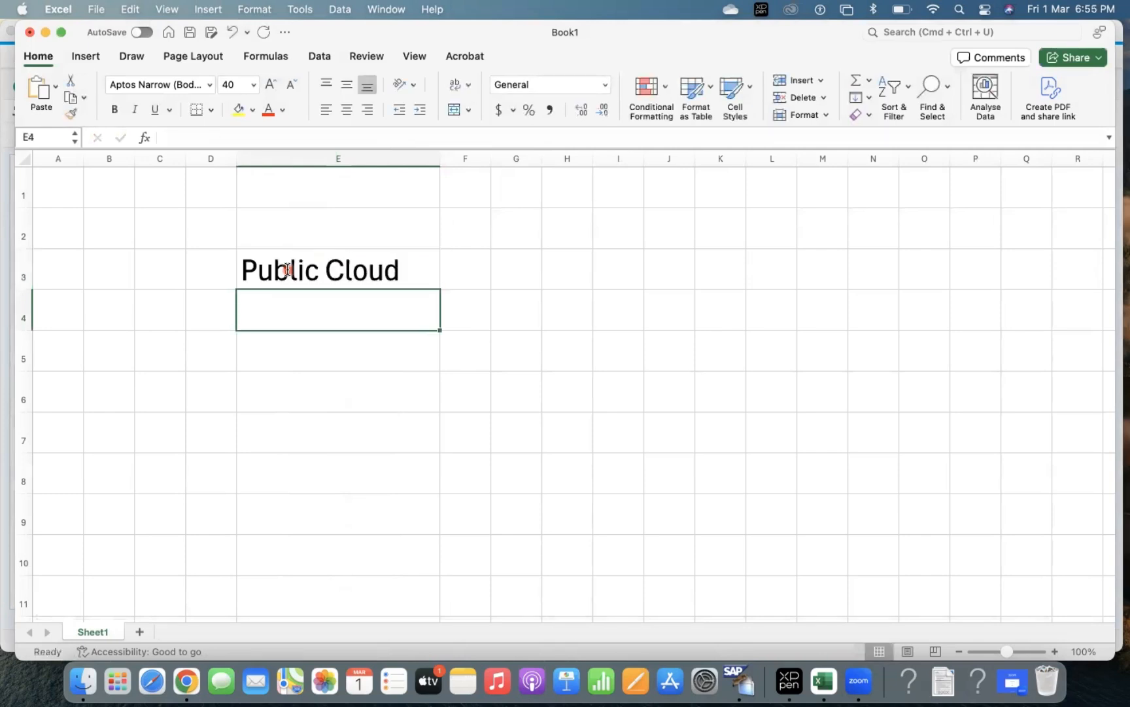
click(338, 351)
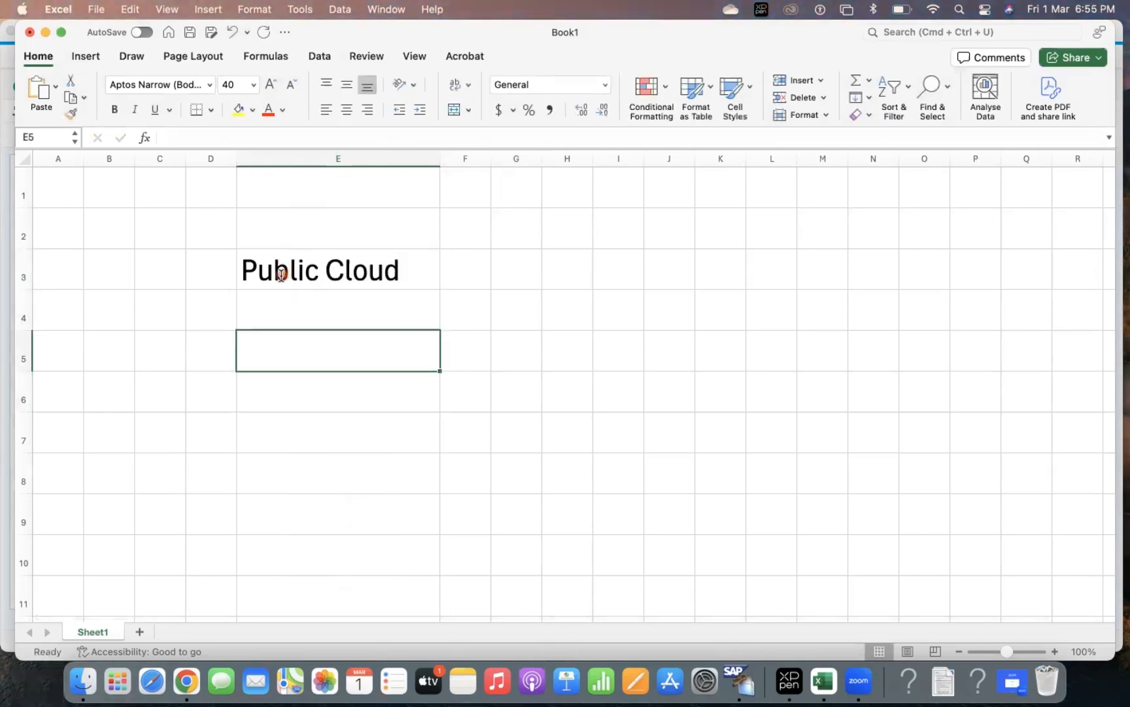
click(464, 269)
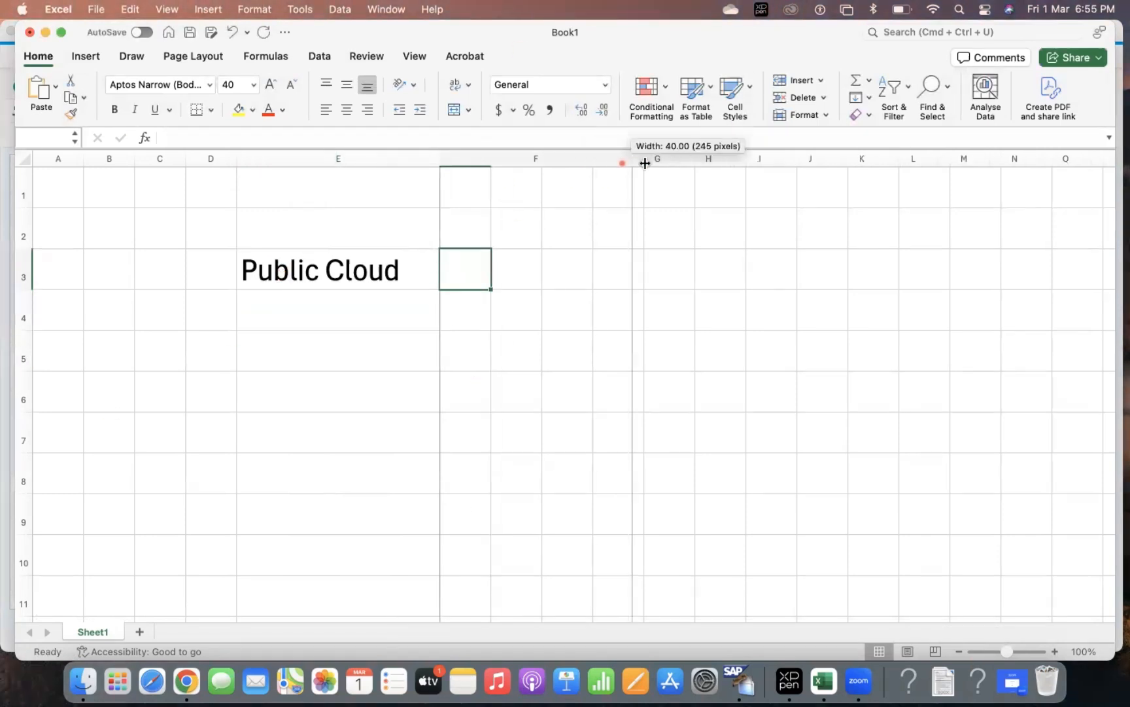
Step: Enter Private Cloud and On-Premise beside it, widening the column to fit On-Premise
text(Pri)
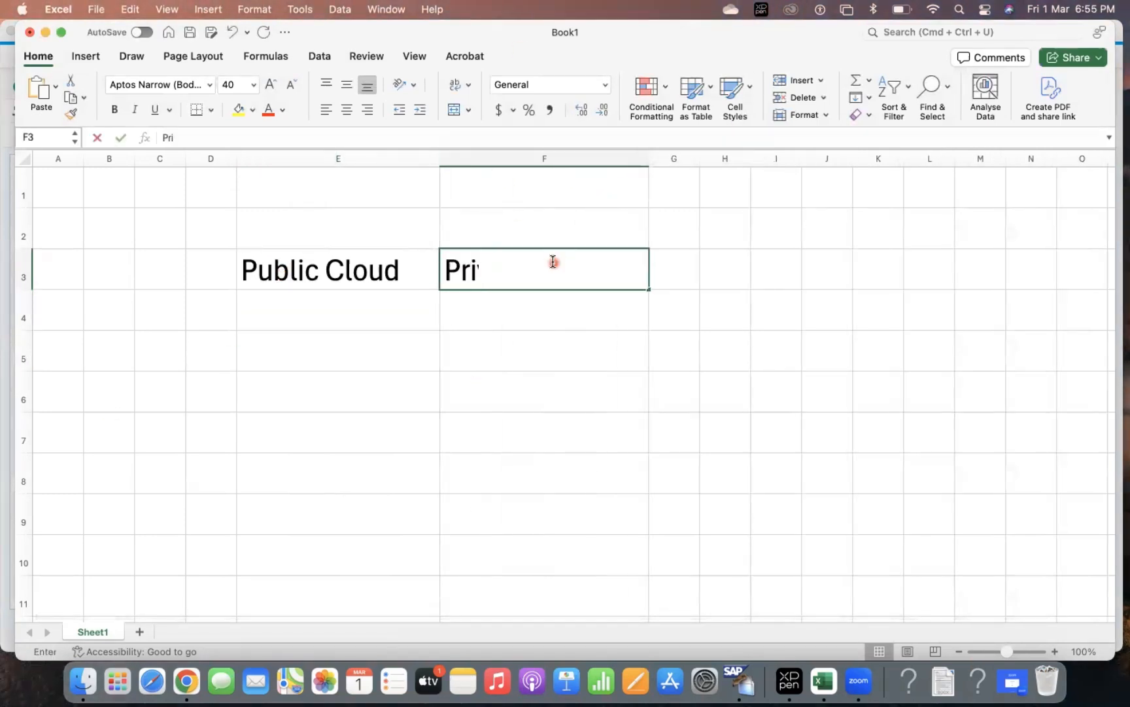
text(vate C)
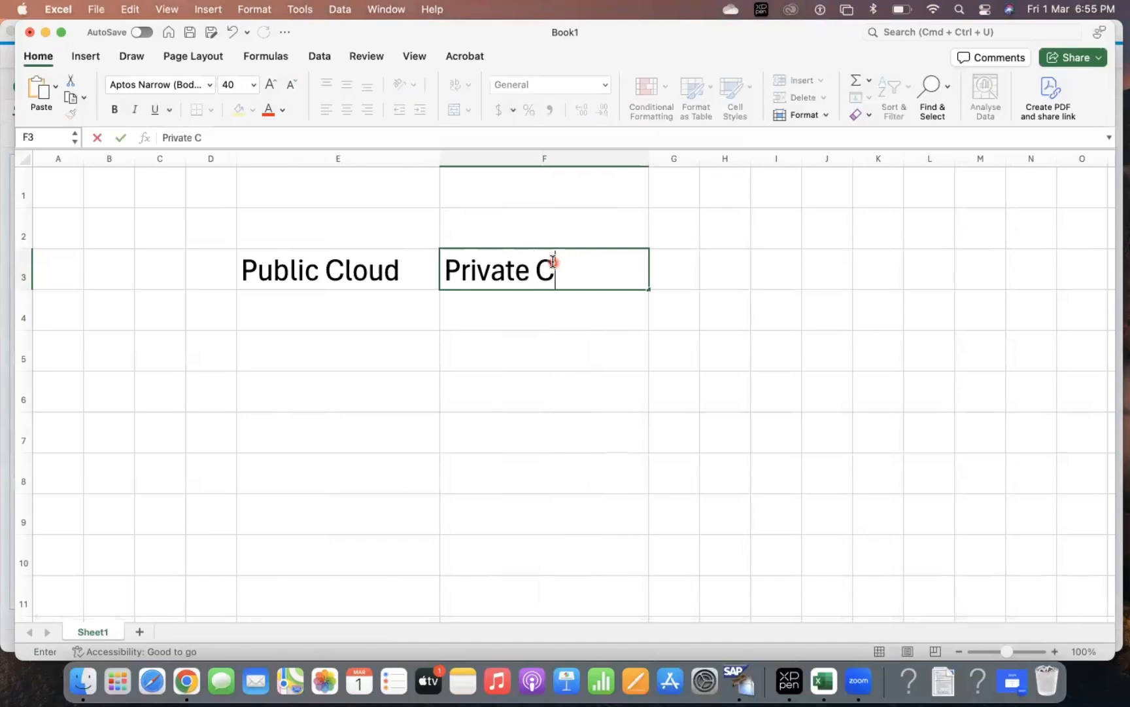
text(On)
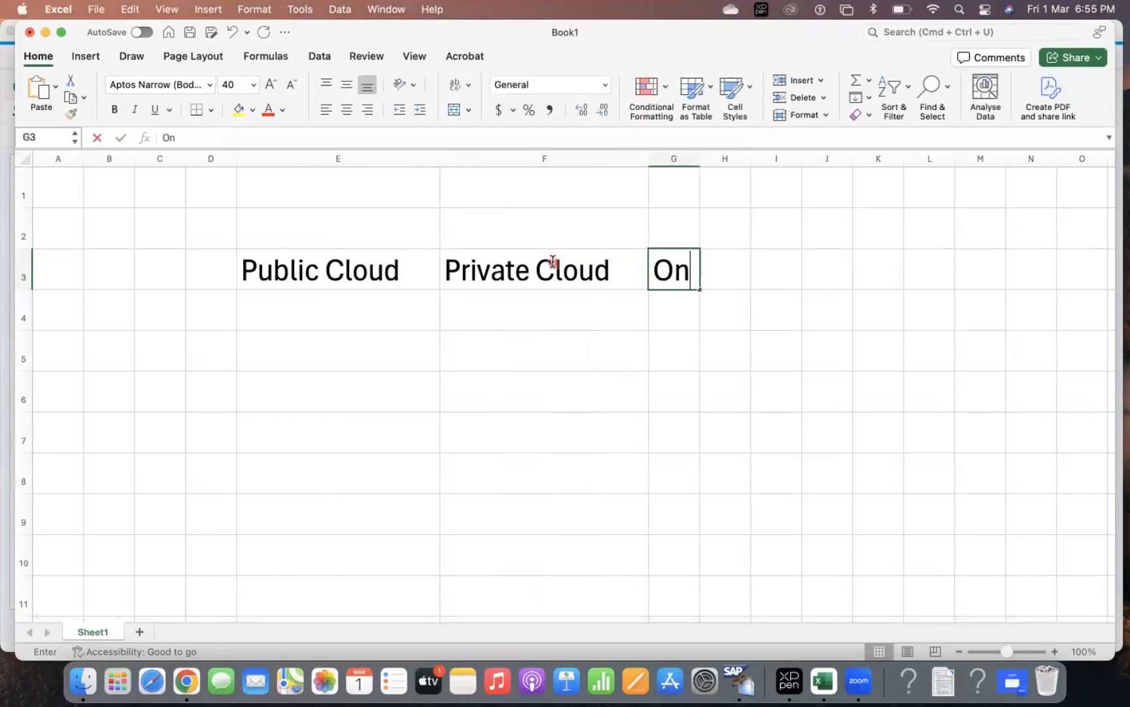
text(-Premise)
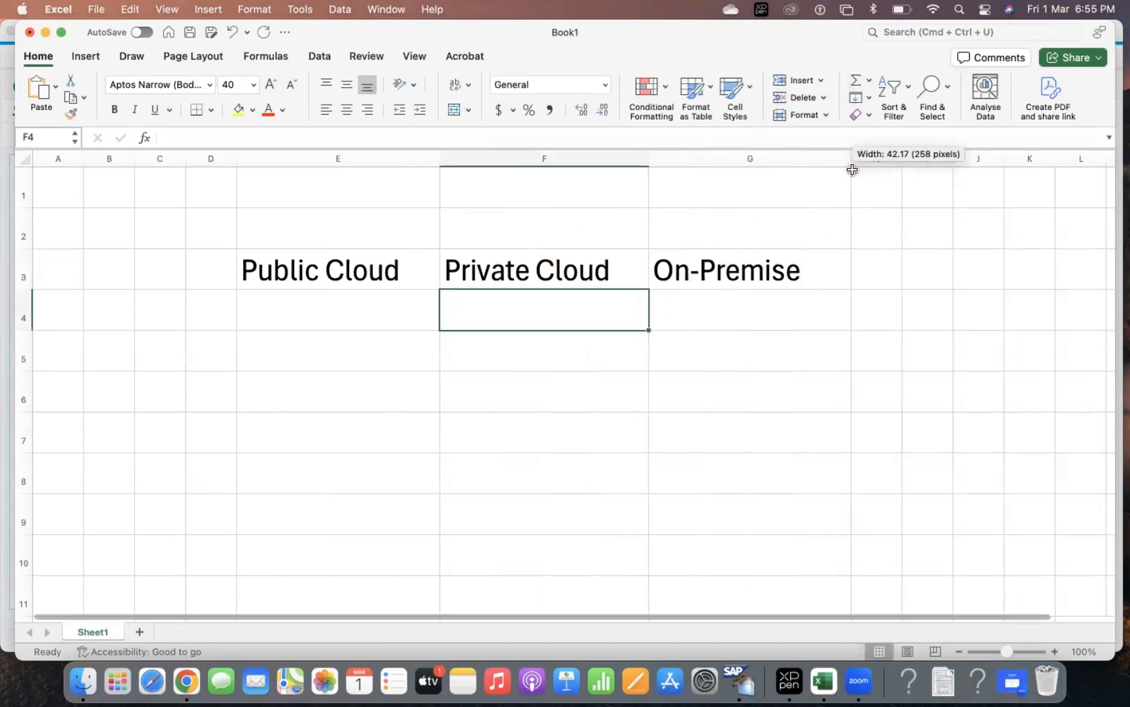
drag(109, 159, 210, 159)
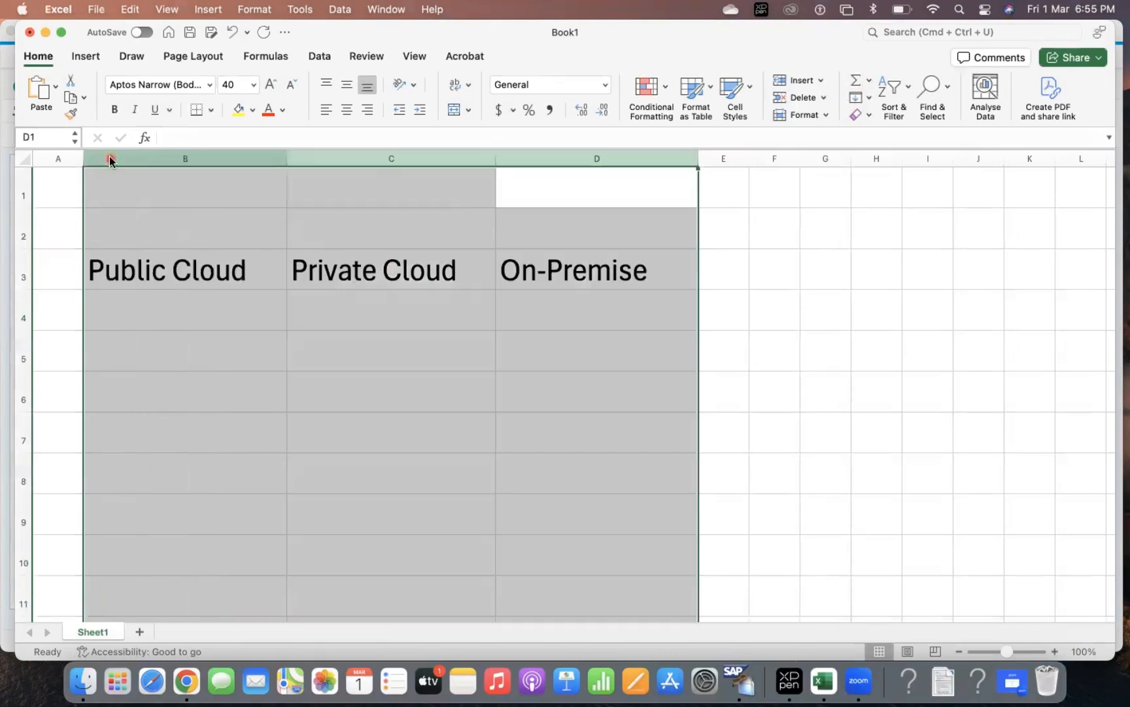
Step: Fill Public Cloud yellow, Private Cloud green and On-Premise blue, then border all three header cells
click(185, 269)
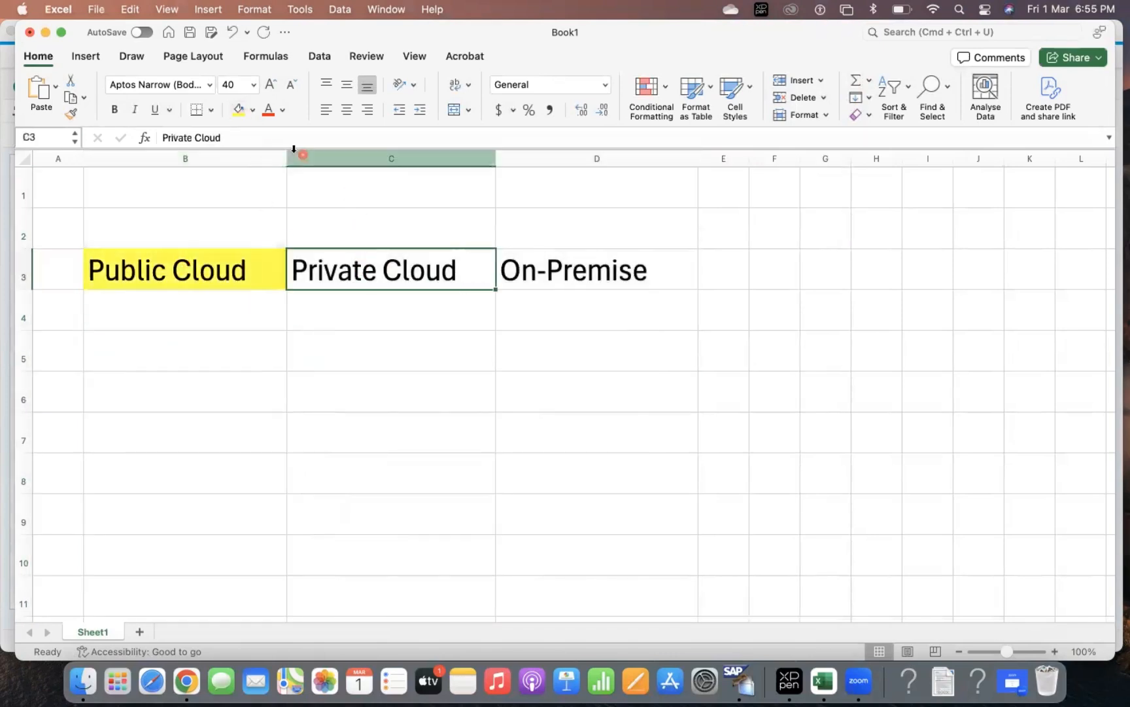
click(238, 109)
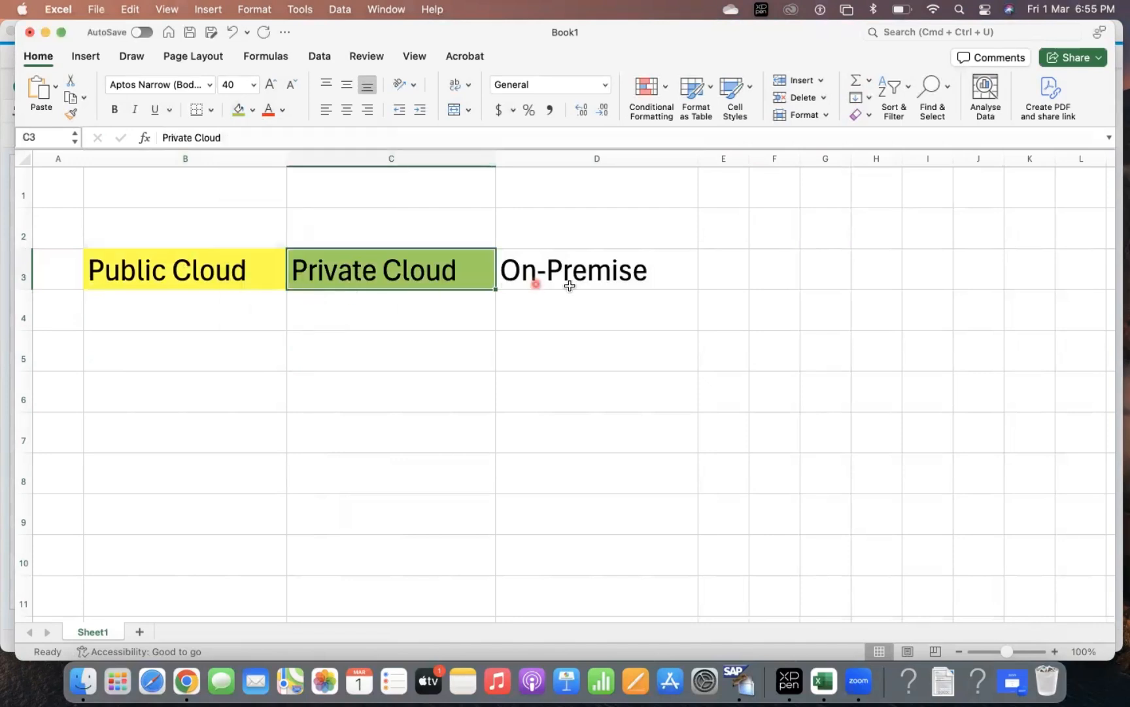
click(251, 110)
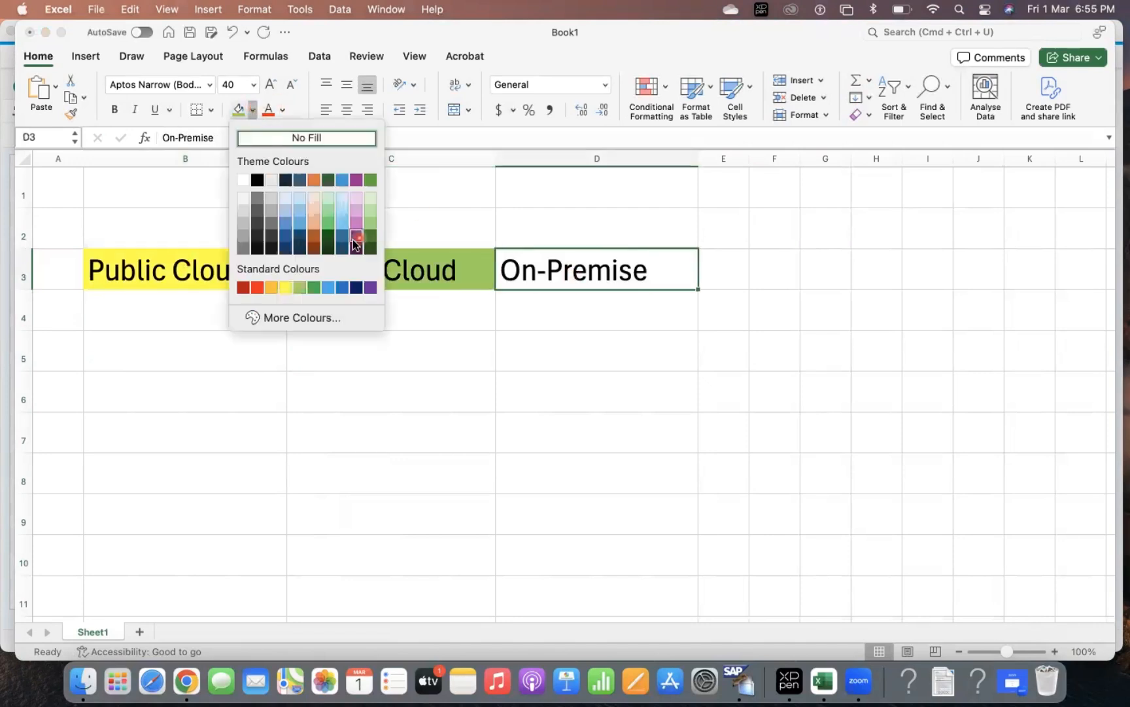
click(343, 287)
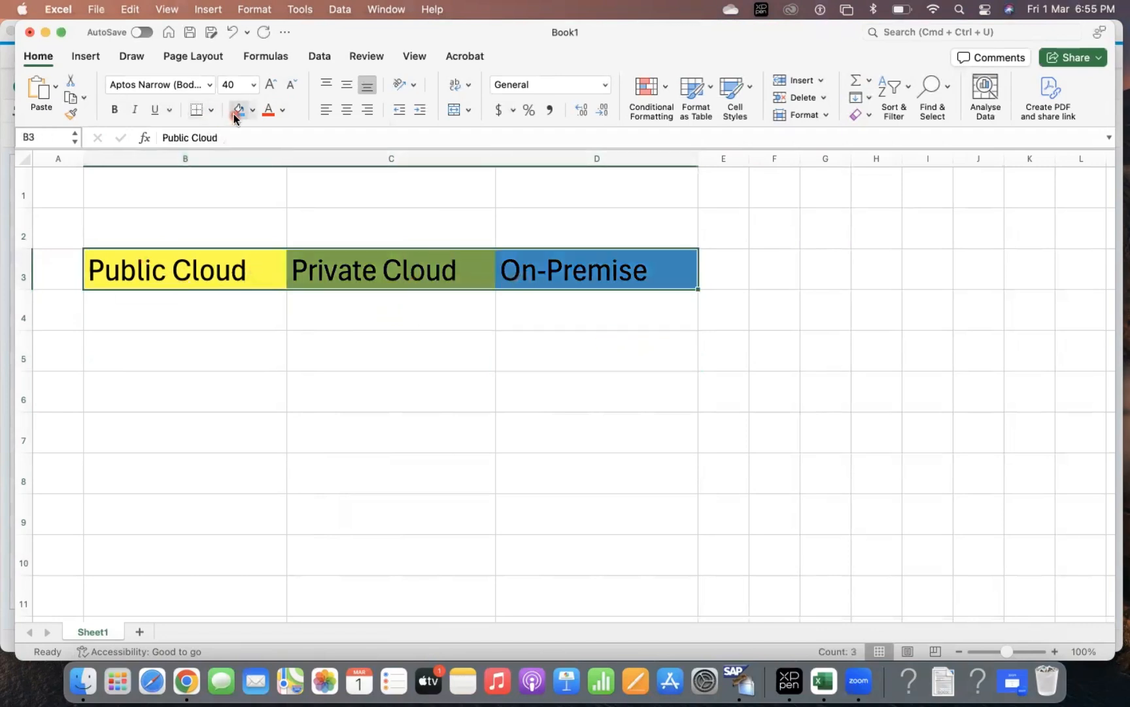
click(212, 110)
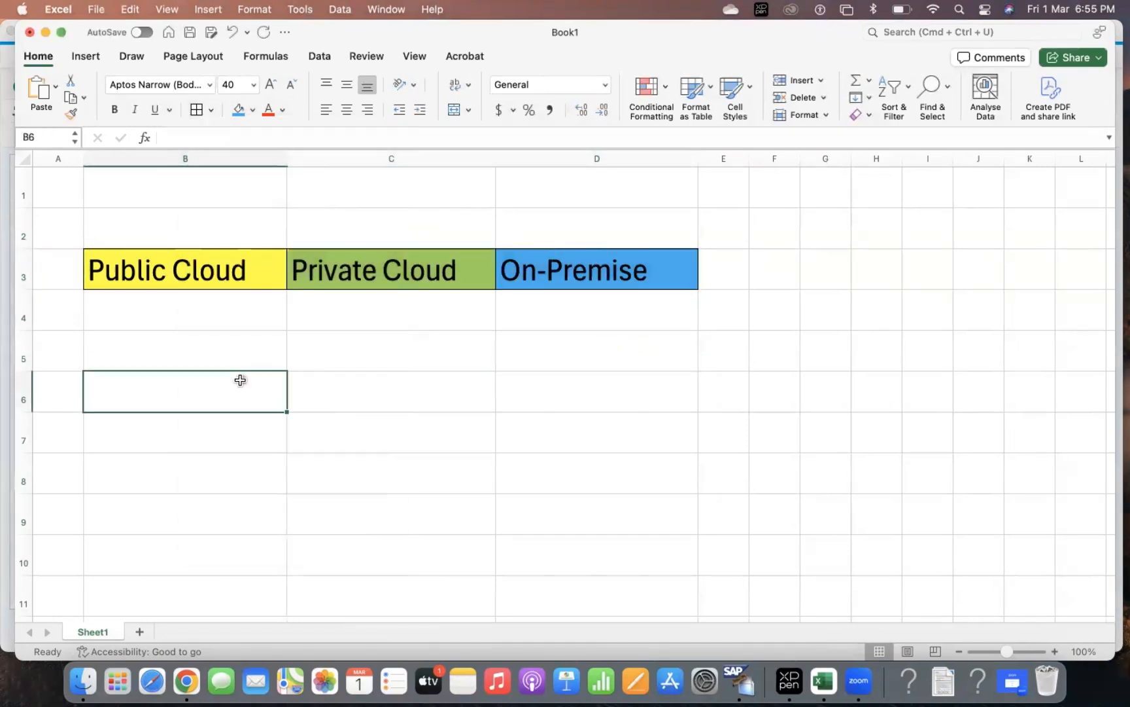
mouse_move(124, 270)
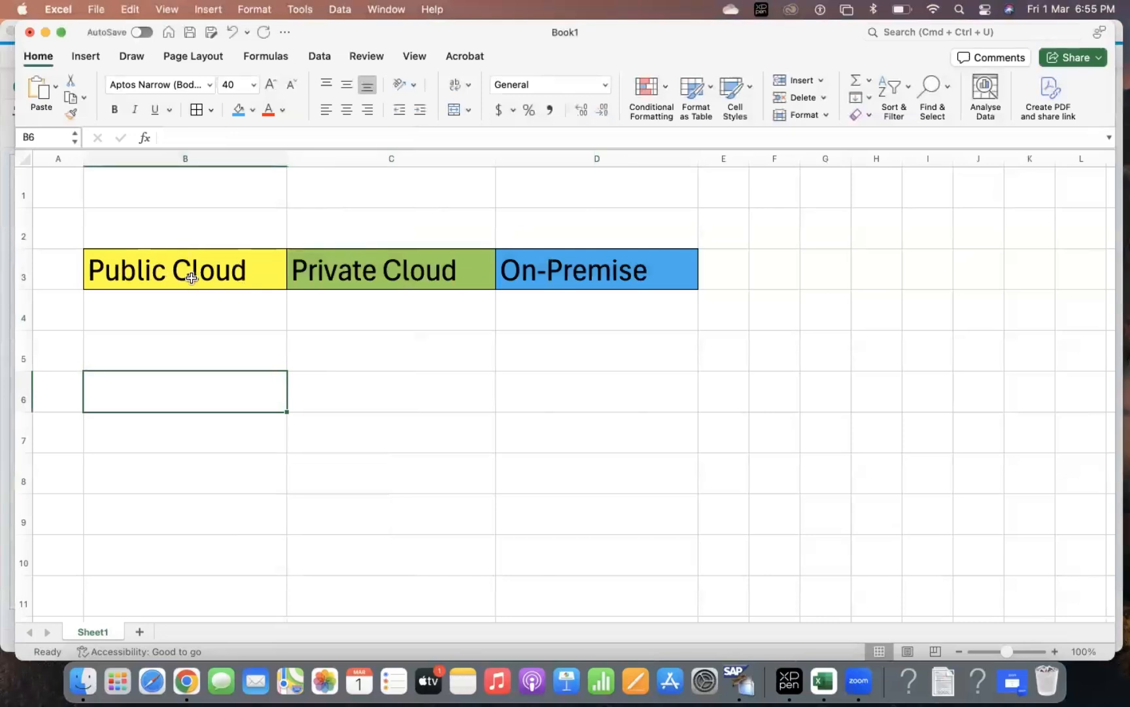
click(185, 269)
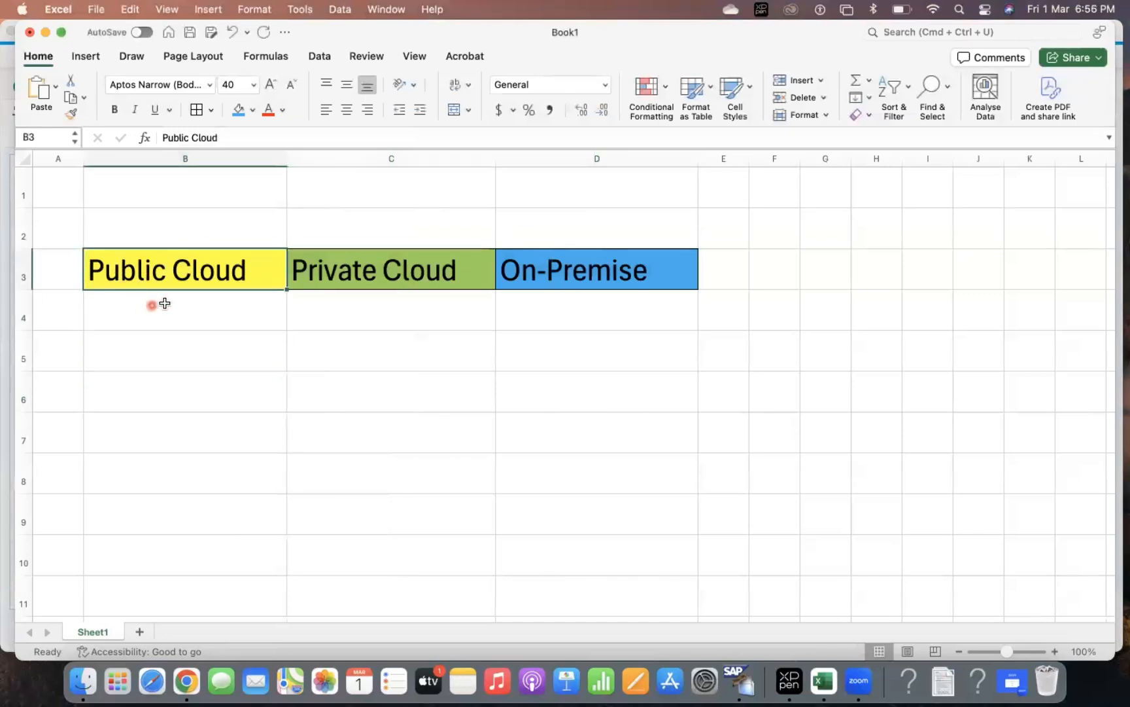
mouse_move(176, 336)
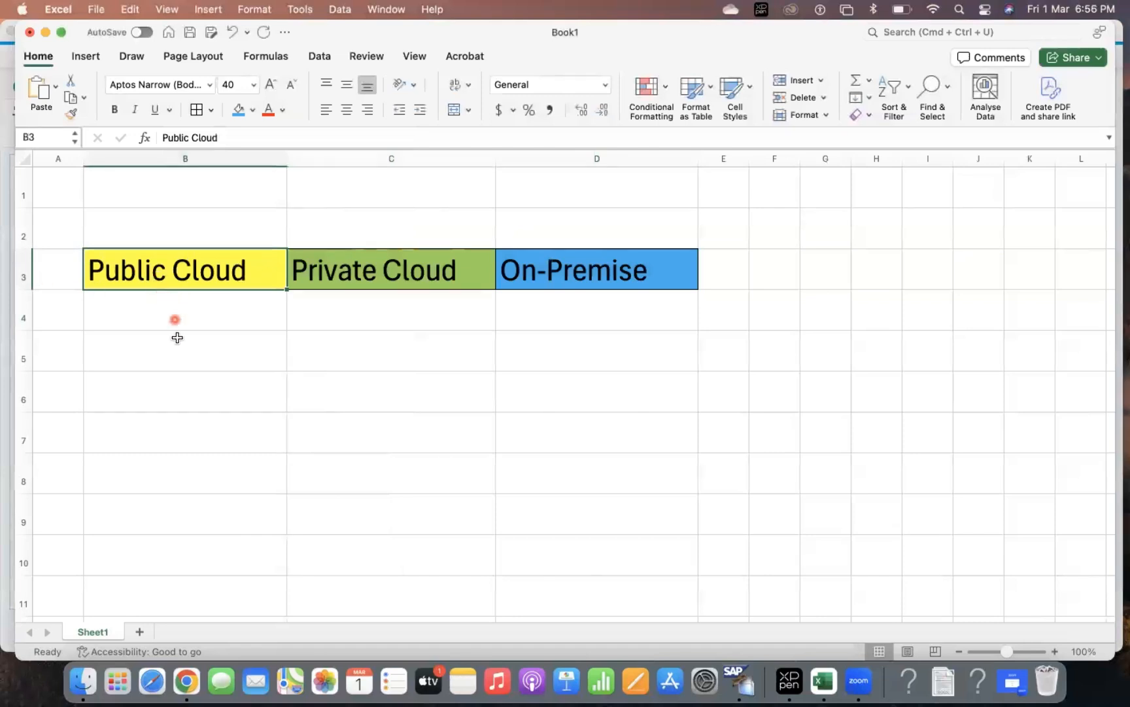
mouse_move(184, 292)
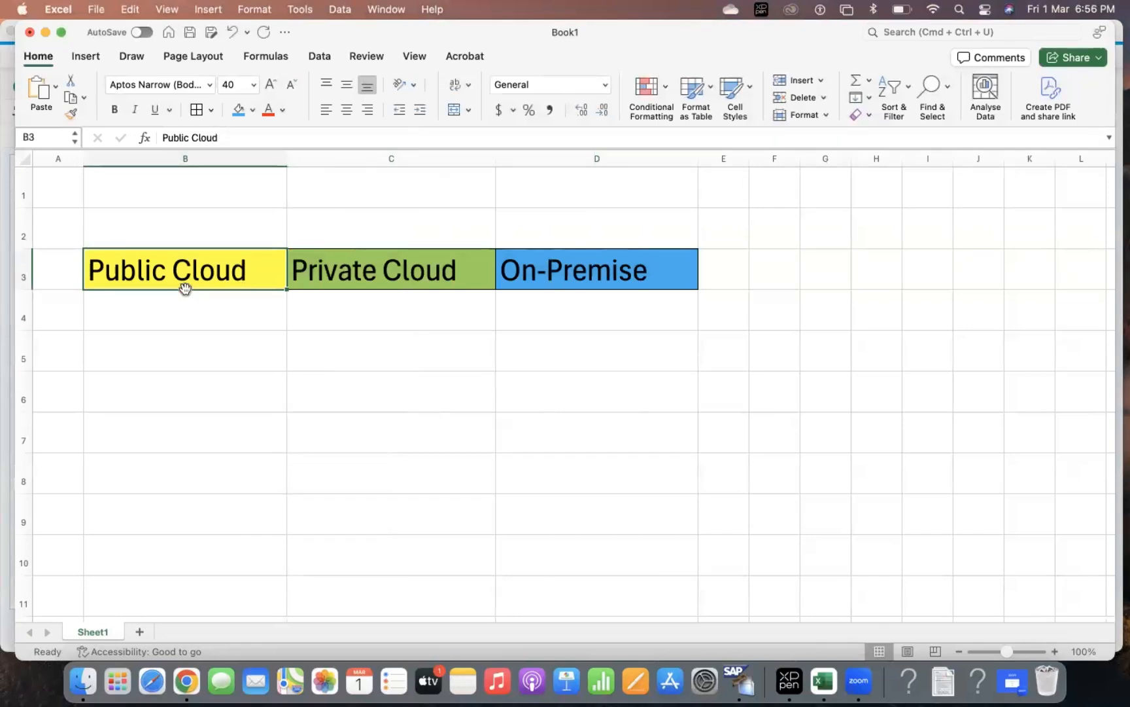
mouse_move(169, 263)
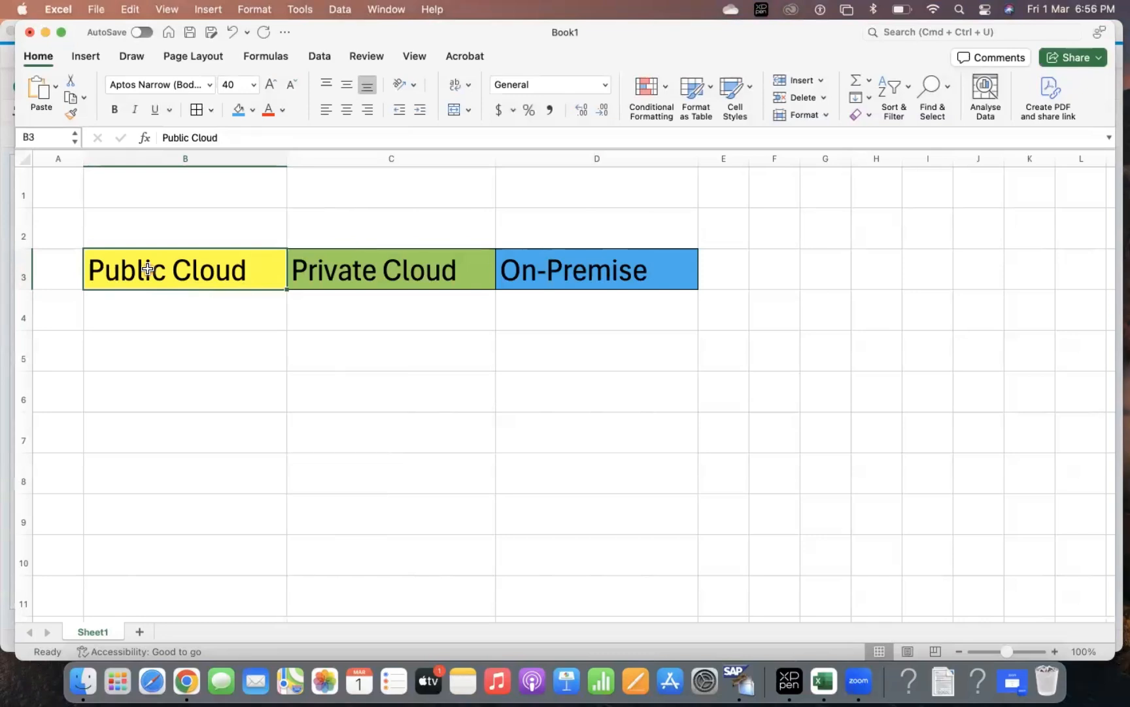
mouse_move(209, 276)
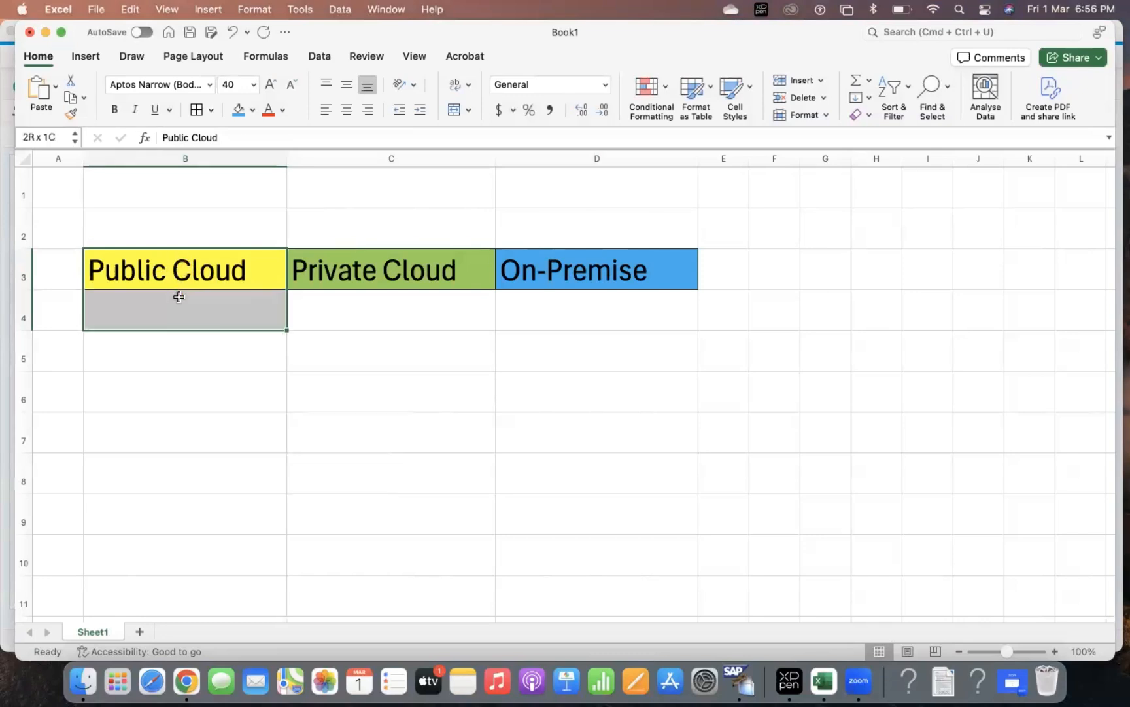
click(173, 270)
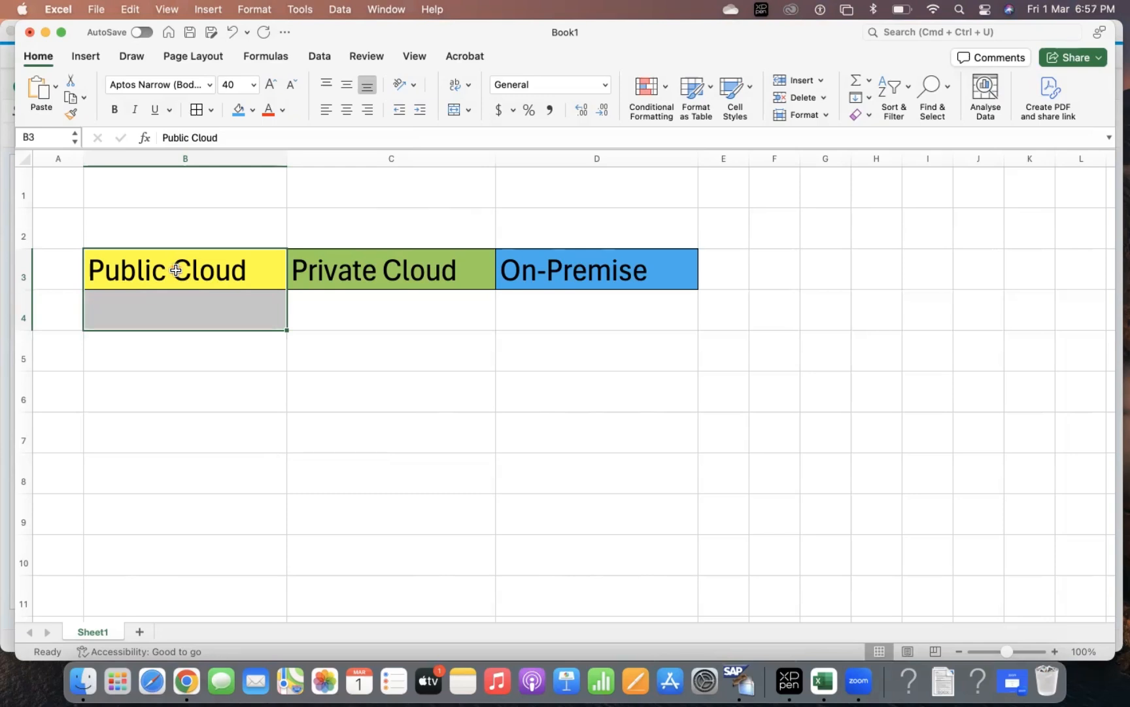
mouse_move(187, 314)
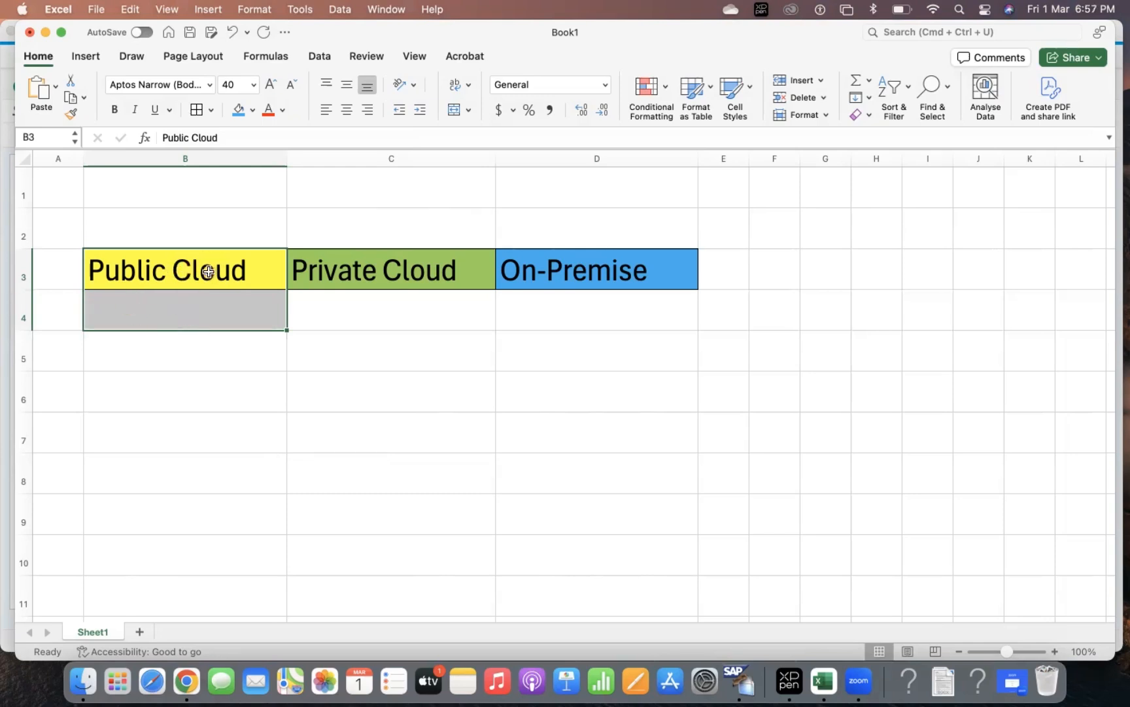
drag(287, 158, 257, 158)
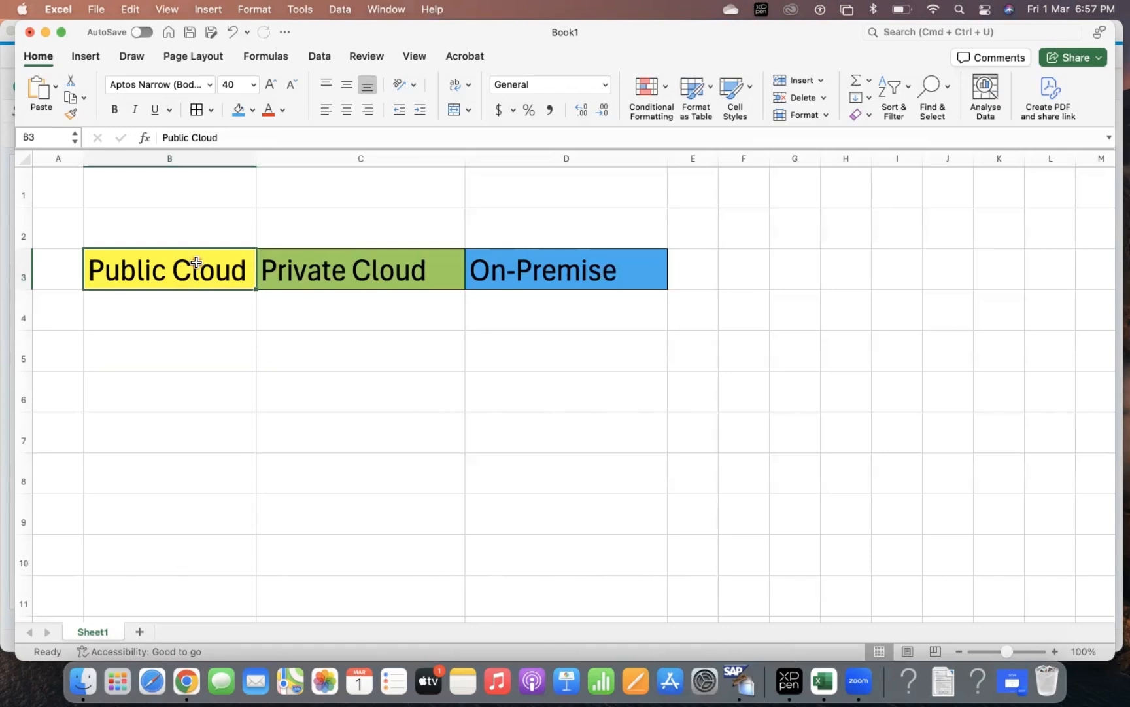
mouse_move(184, 307)
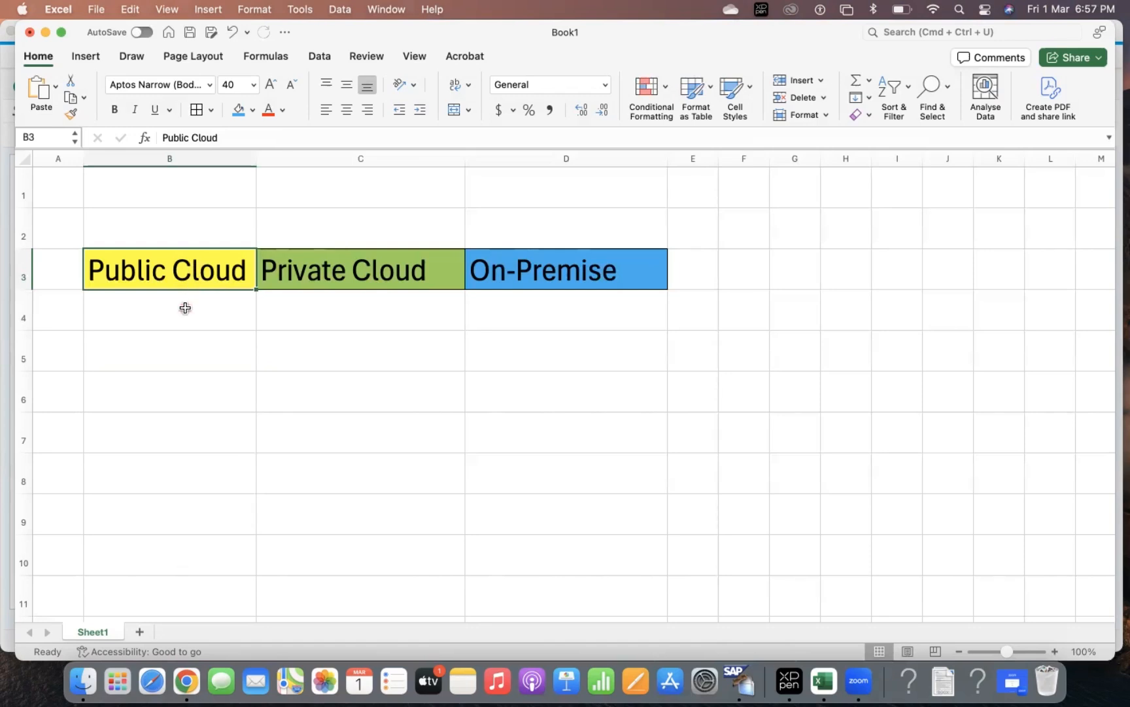
mouse_move(203, 315)
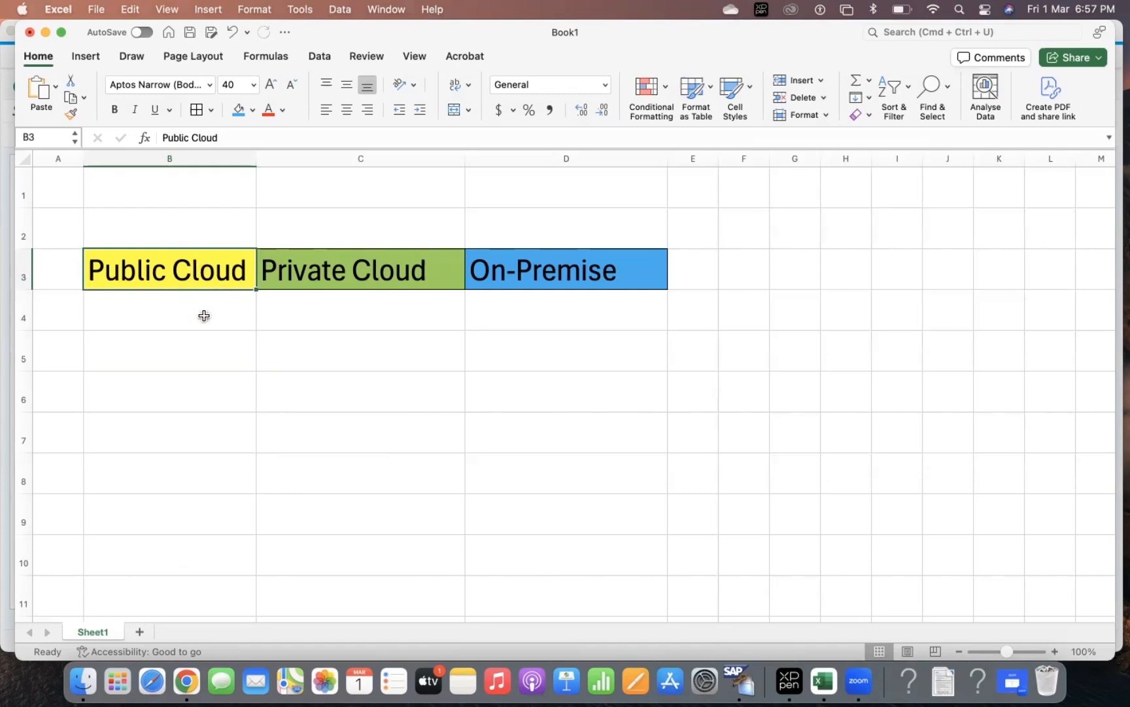
mouse_move(168, 277)
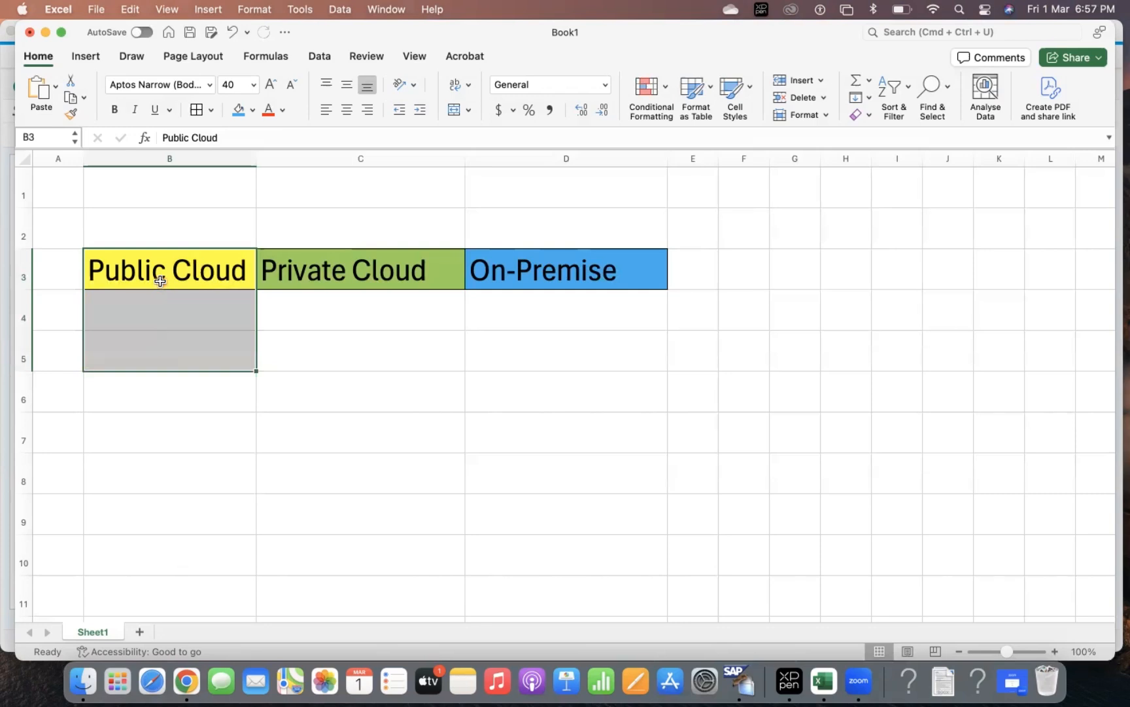
mouse_move(320, 324)
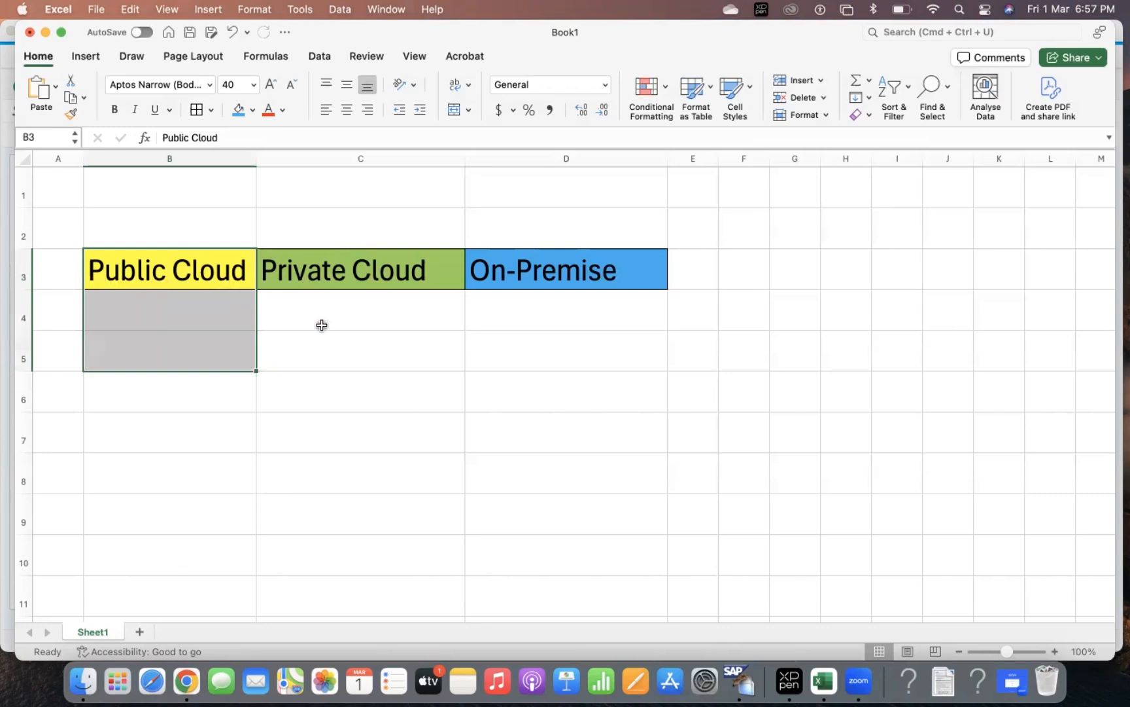
mouse_move(192, 264)
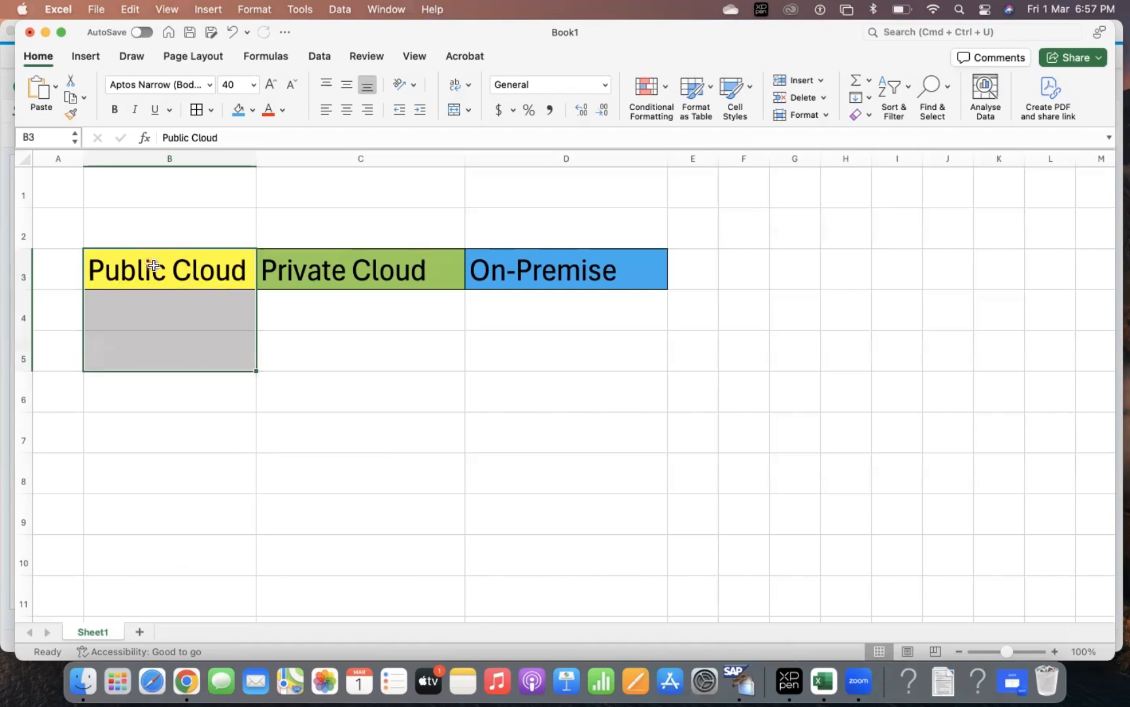
click(360, 269)
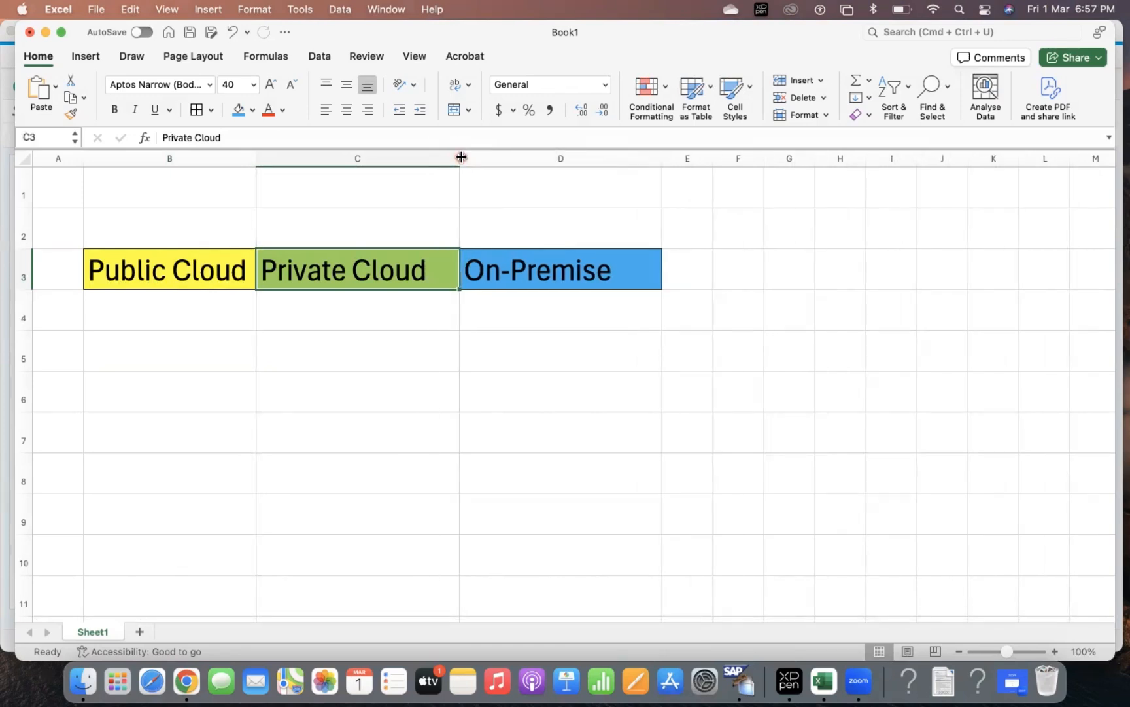
mouse_move(335, 258)
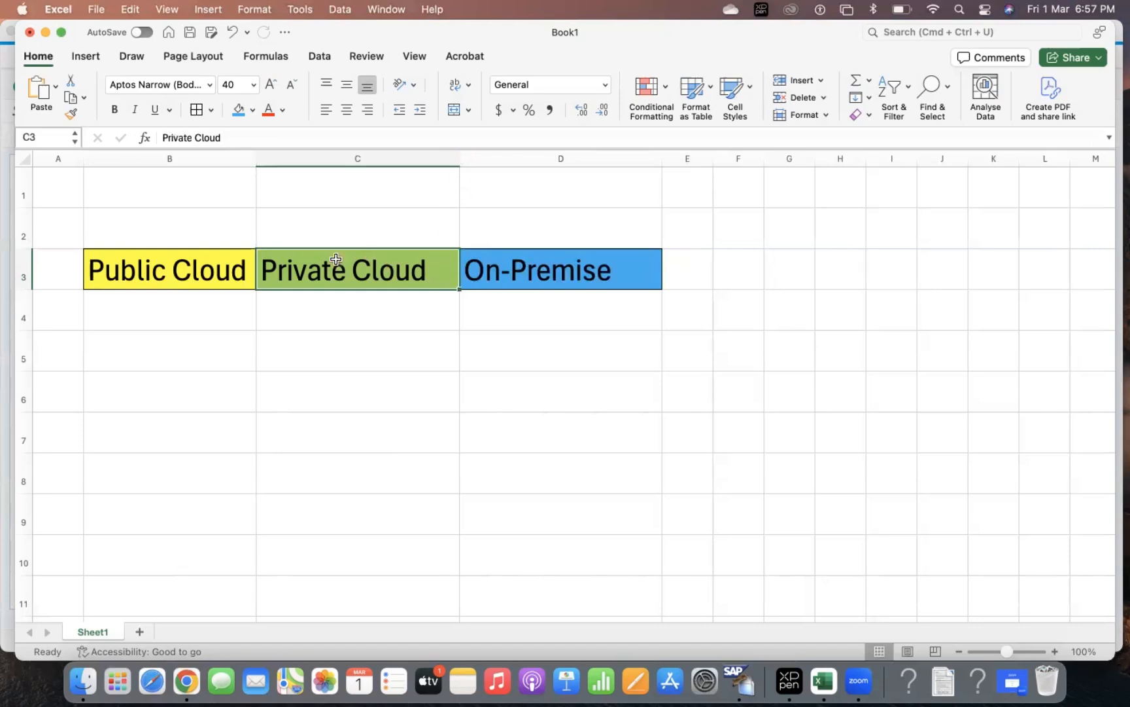
mouse_move(465, 255)
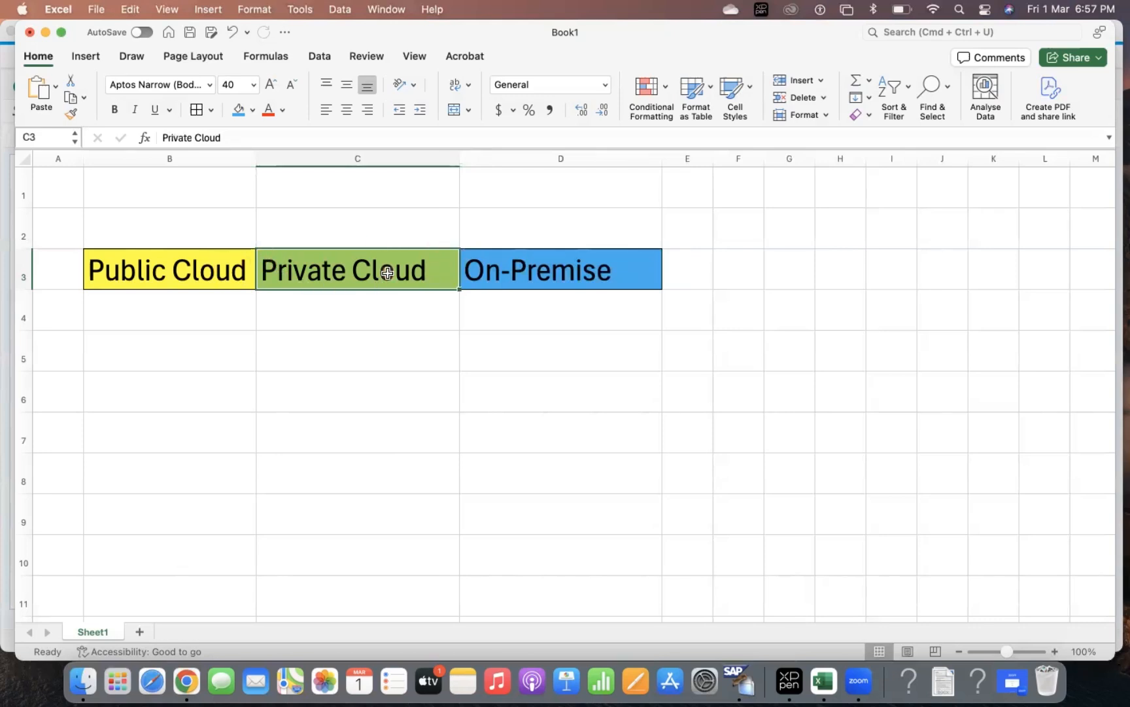
mouse_move(291, 271)
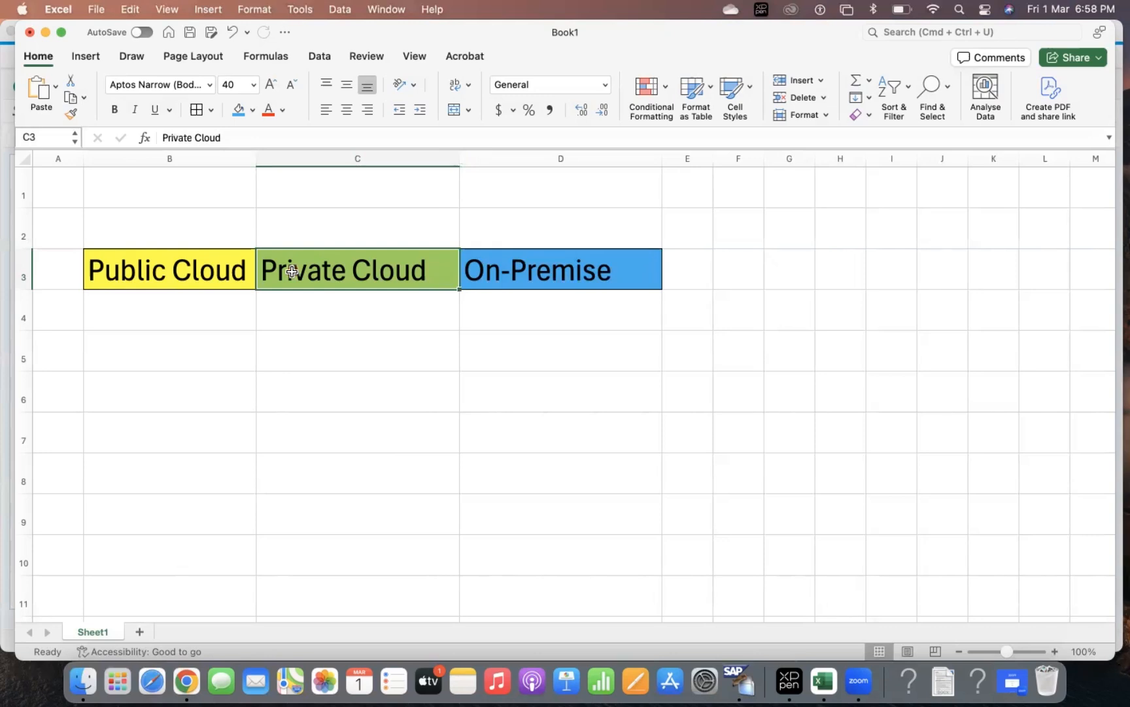
mouse_move(316, 257)
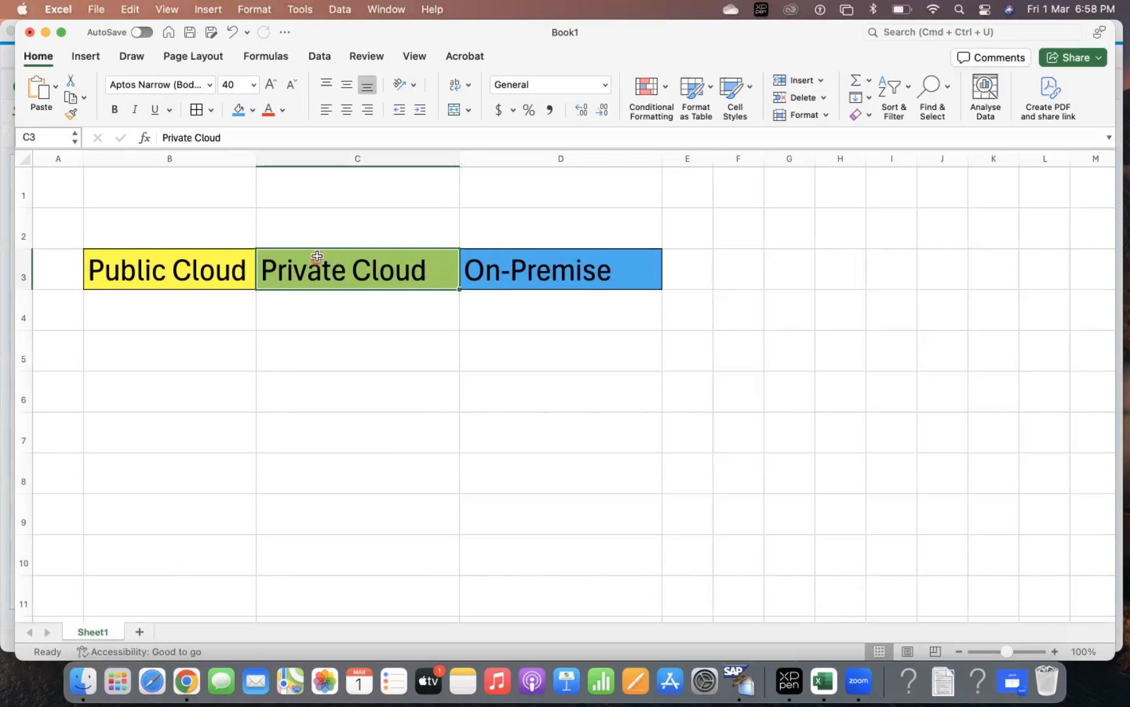
mouse_move(376, 272)
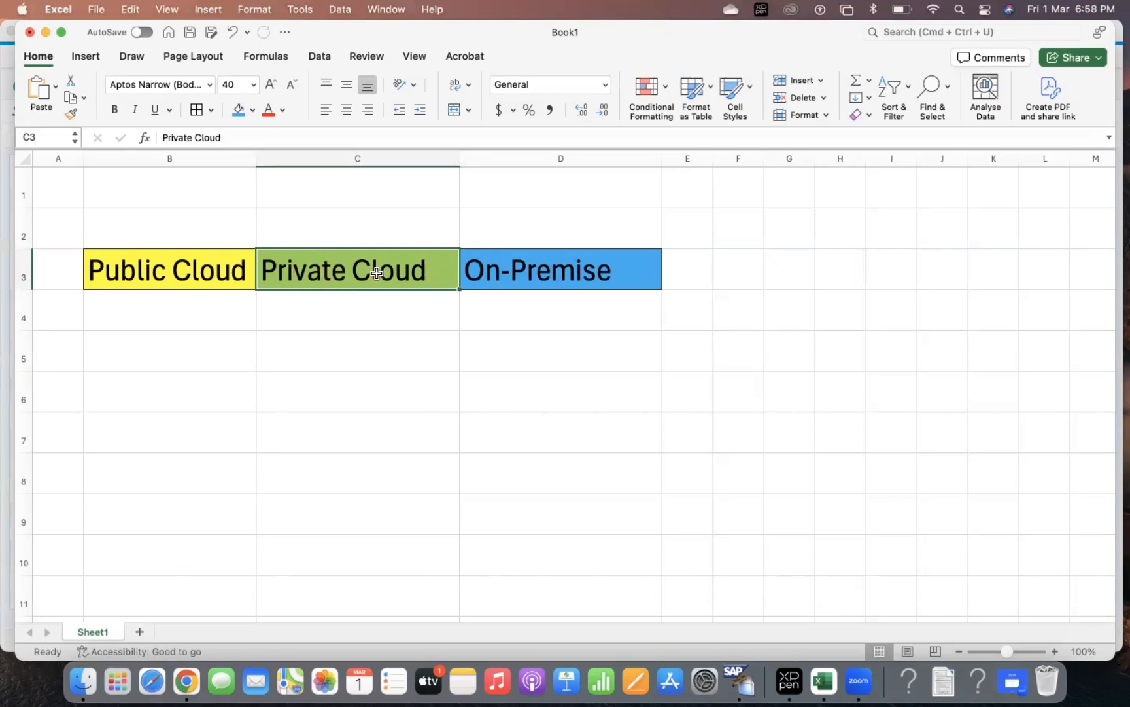
mouse_move(384, 182)
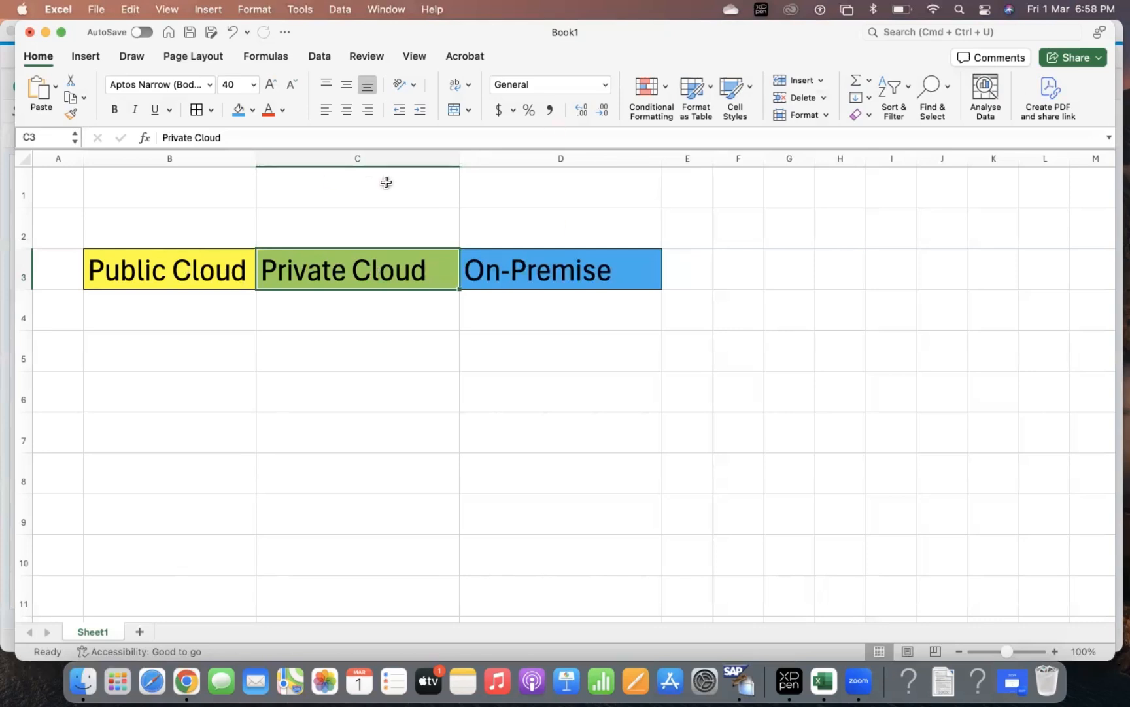
mouse_move(196, 271)
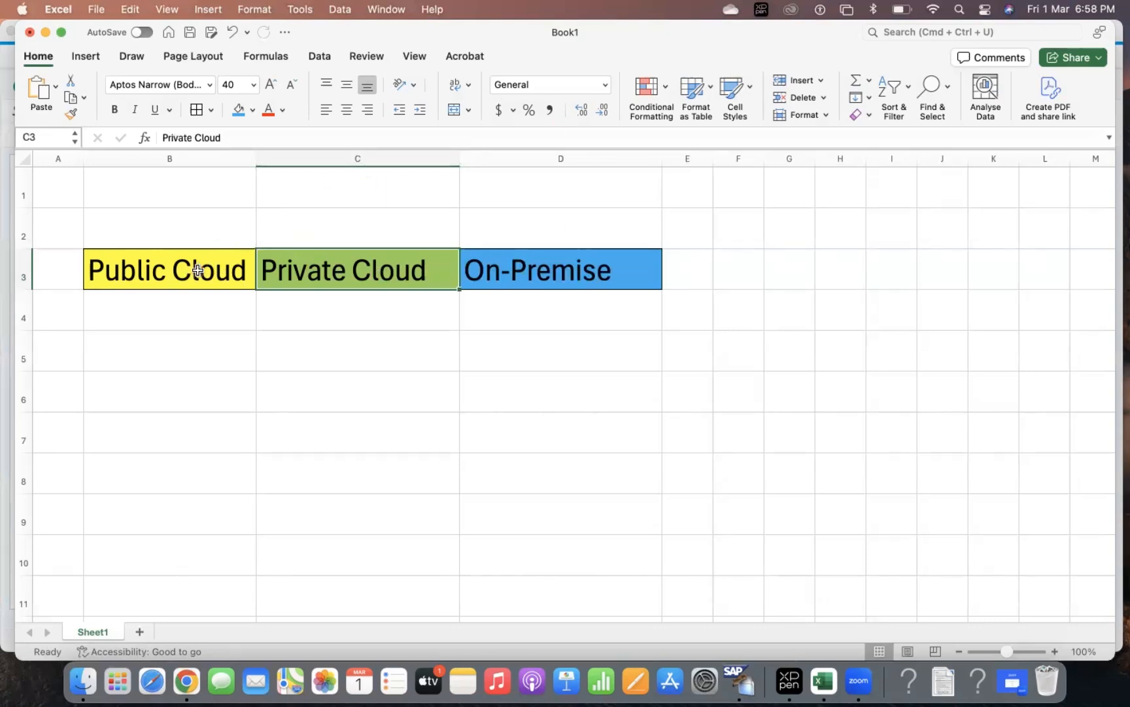
mouse_move(320, 271)
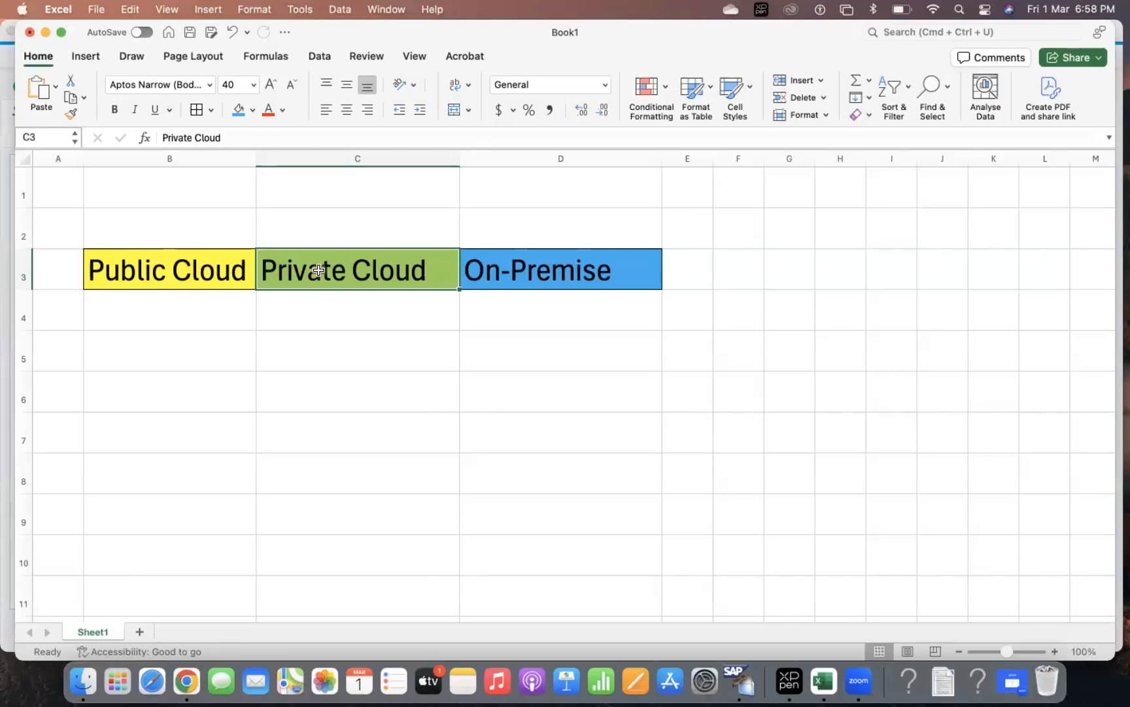
mouse_move(302, 267)
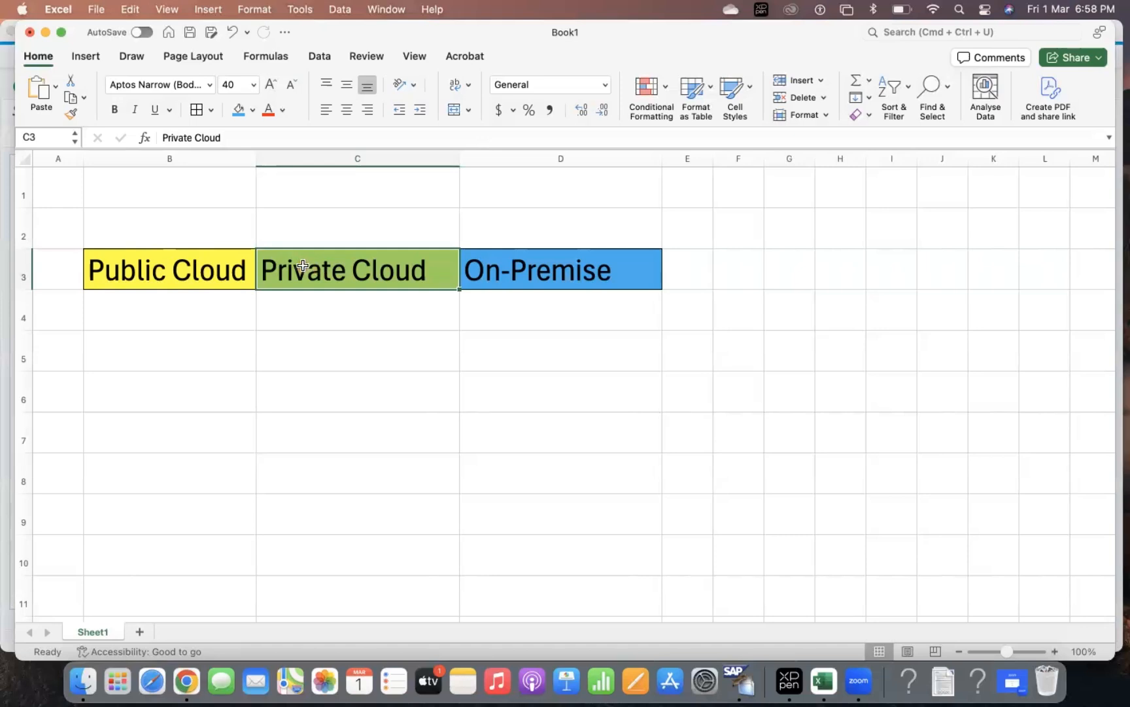
mouse_move(467, 172)
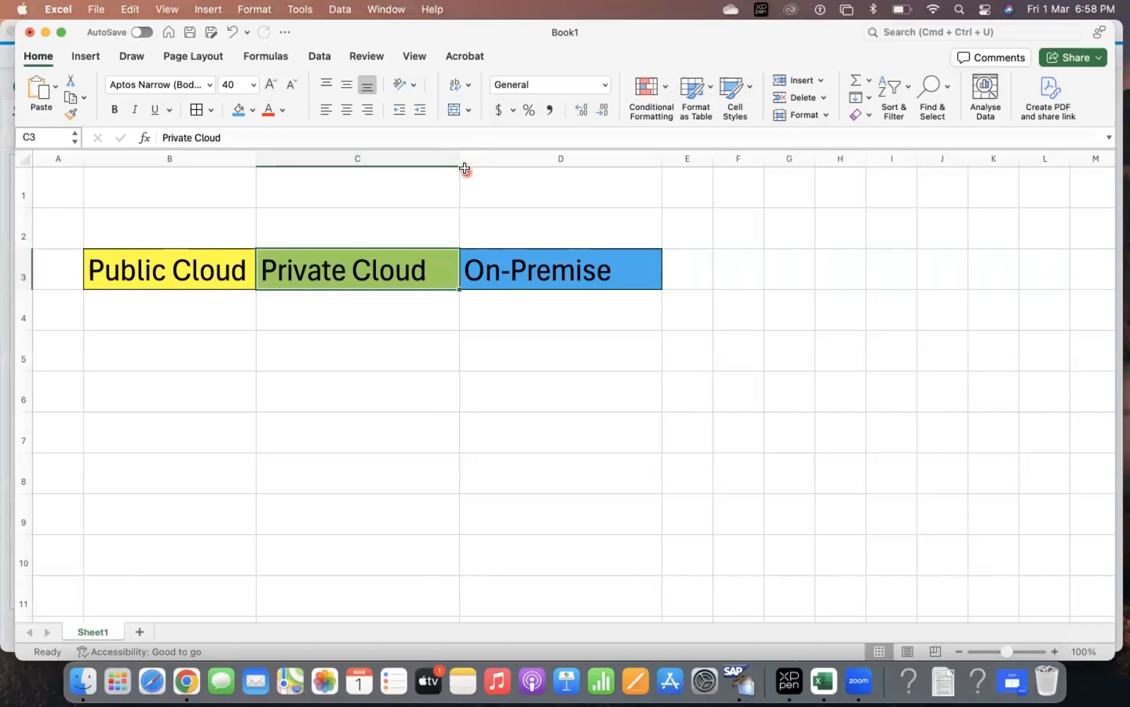
mouse_move(386, 269)
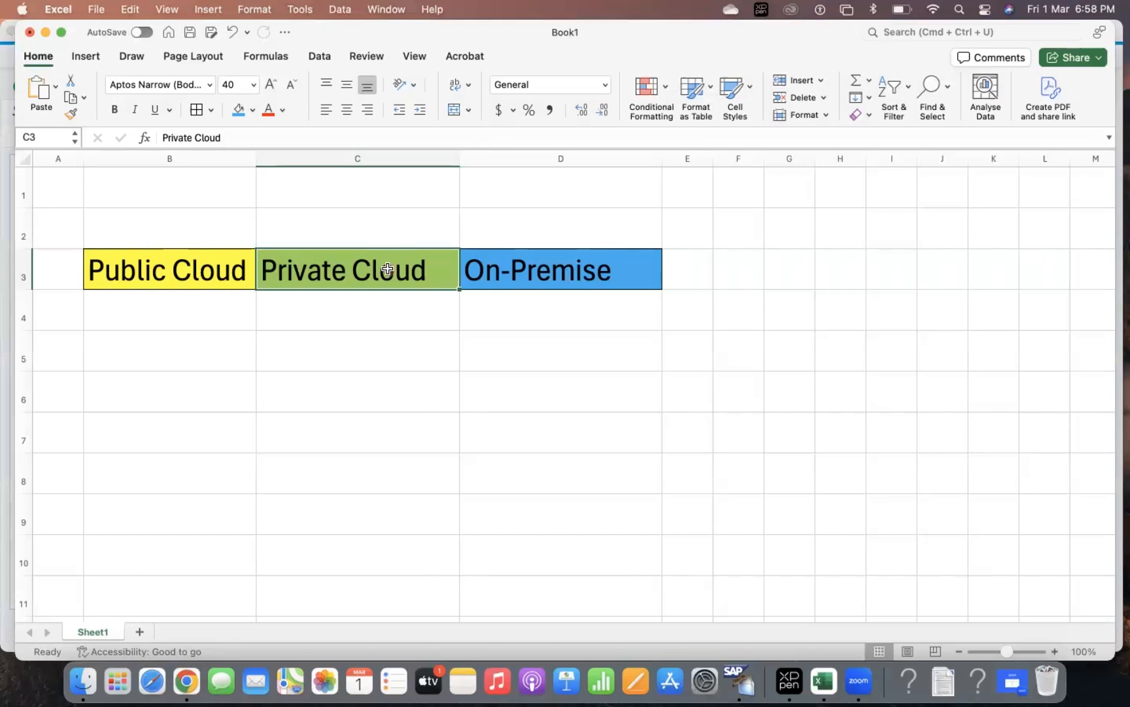
mouse_move(379, 268)
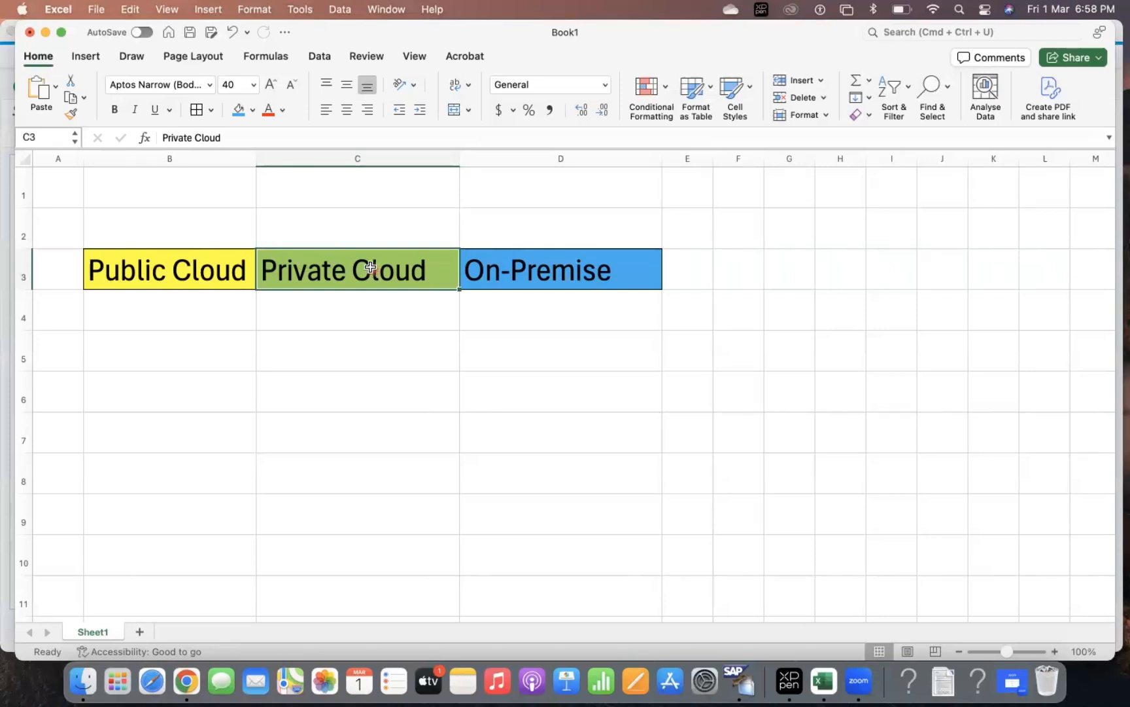
mouse_move(182, 259)
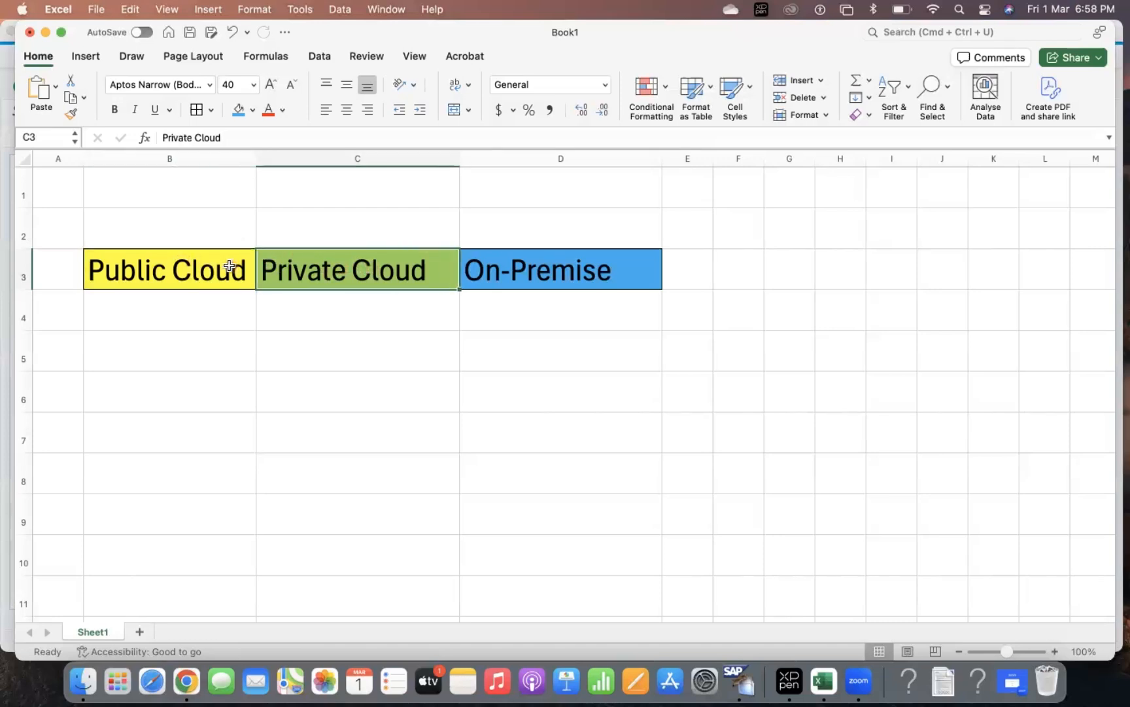
mouse_move(323, 260)
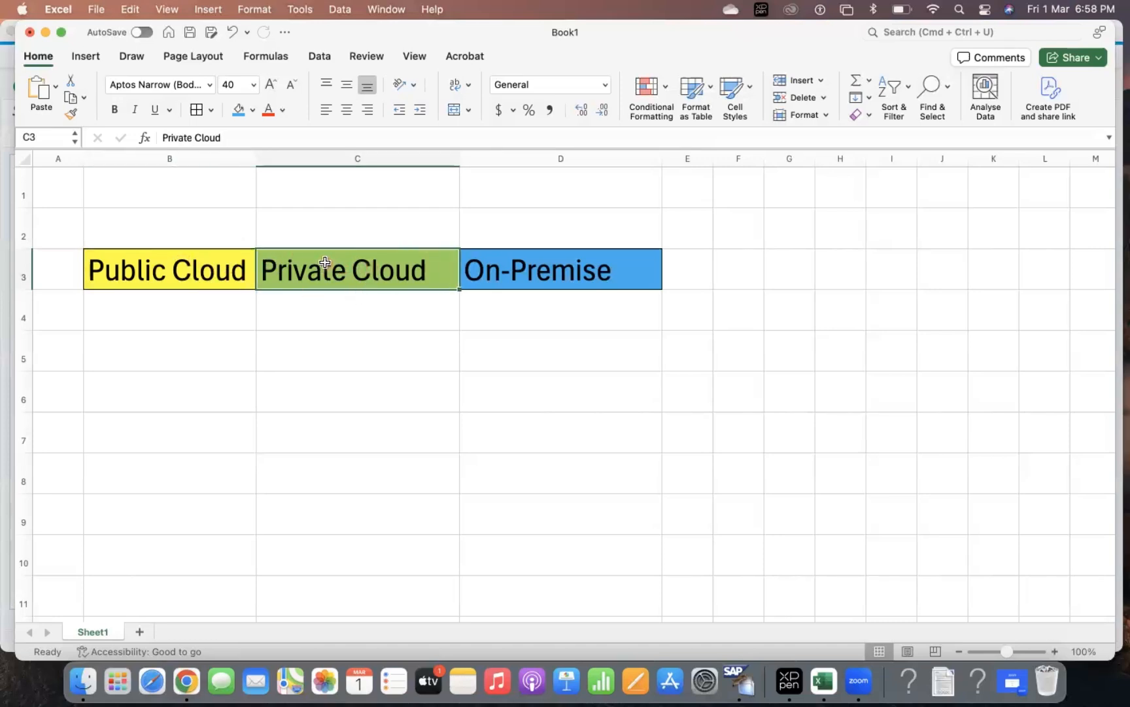
mouse_move(450, 169)
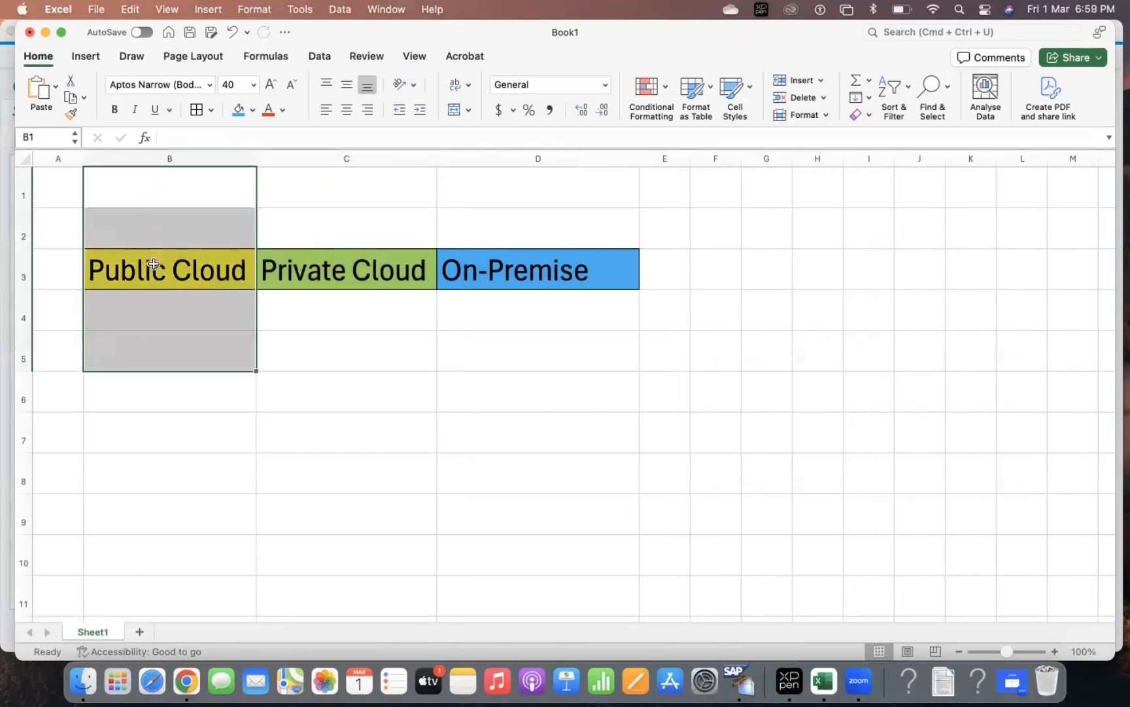
click(169, 269)
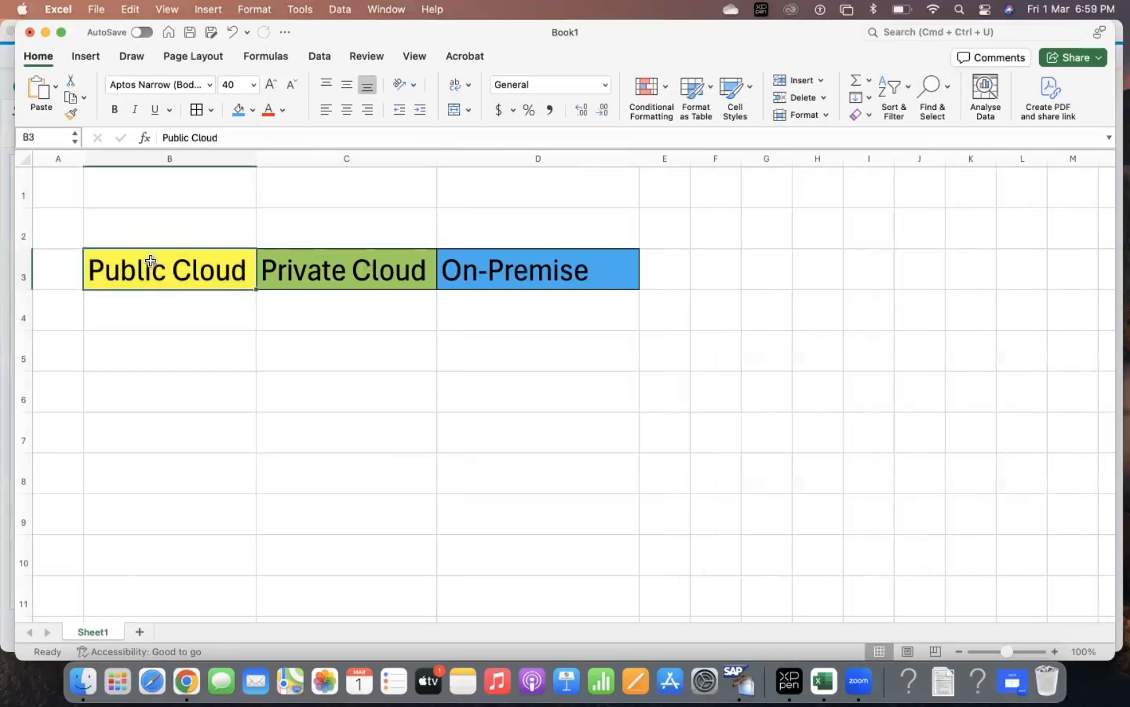
mouse_move(291, 293)
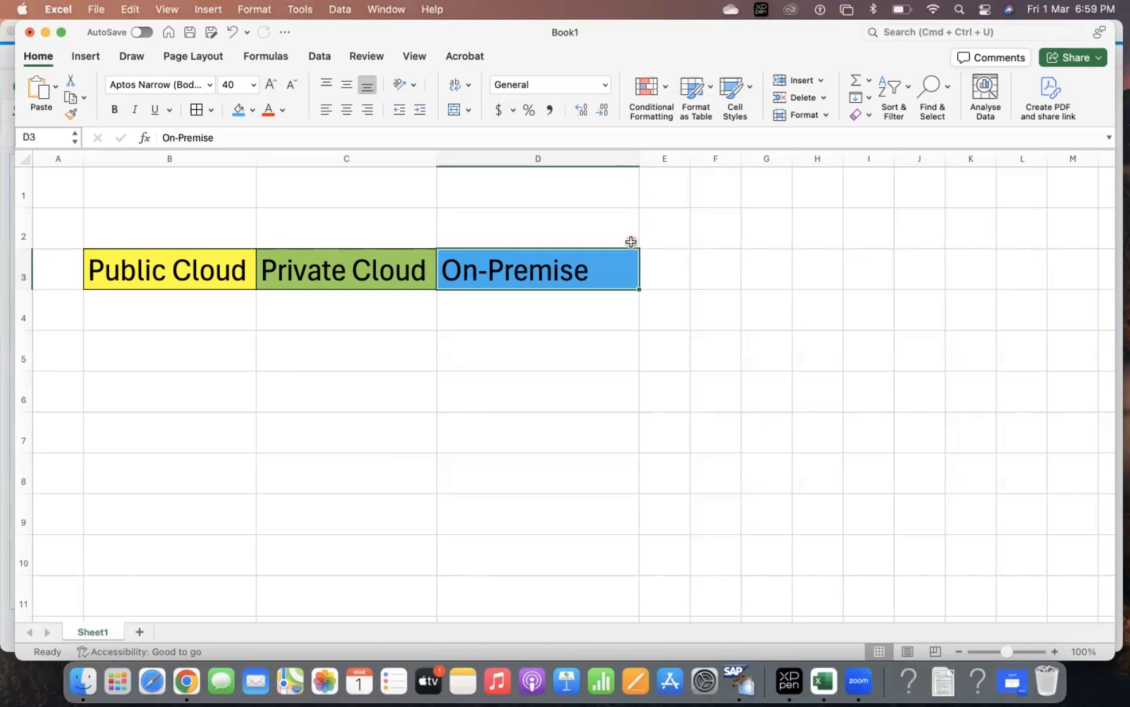
mouse_move(610, 254)
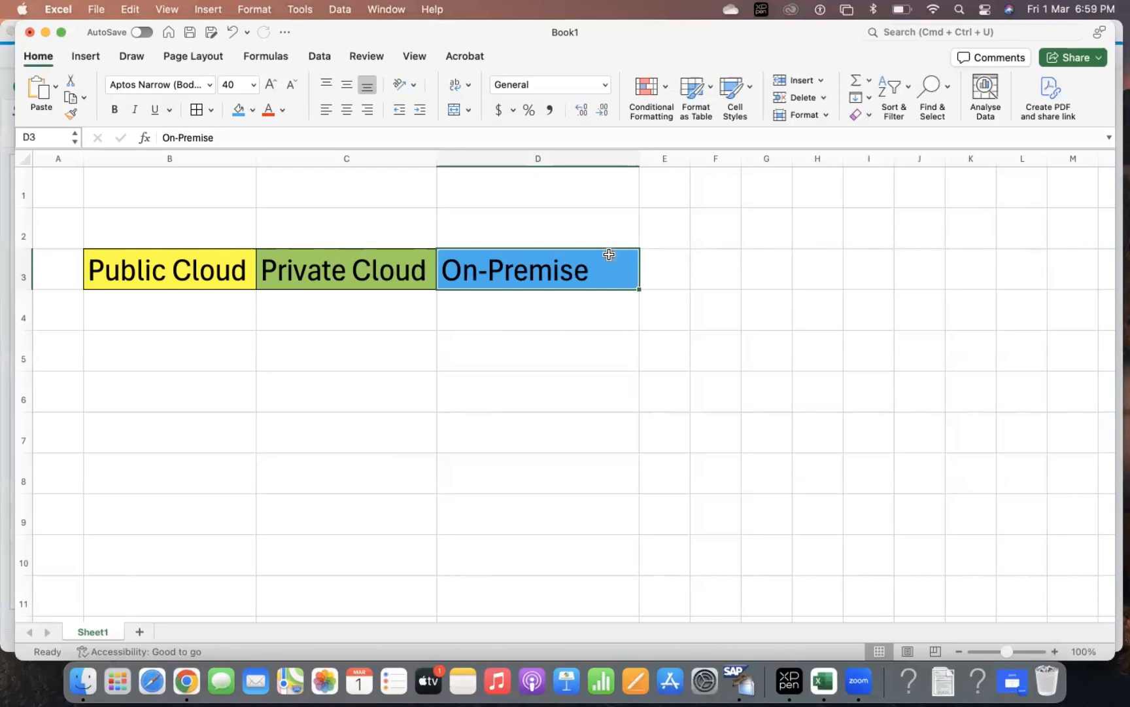
mouse_move(555, 272)
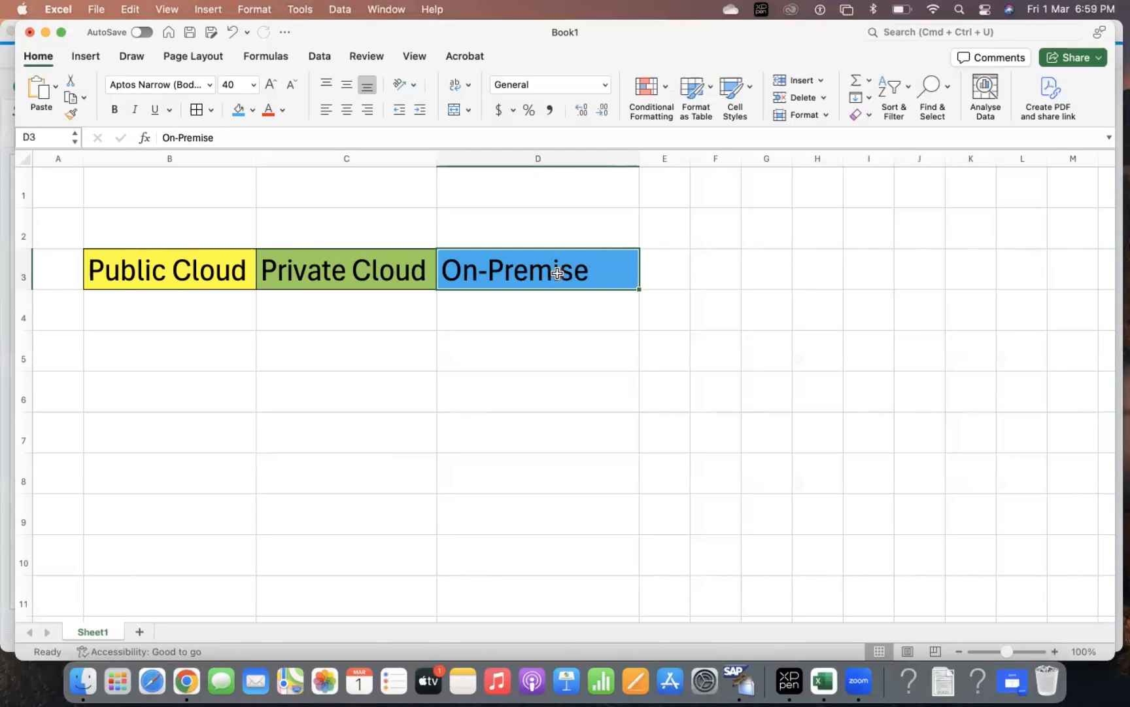
mouse_move(364, 272)
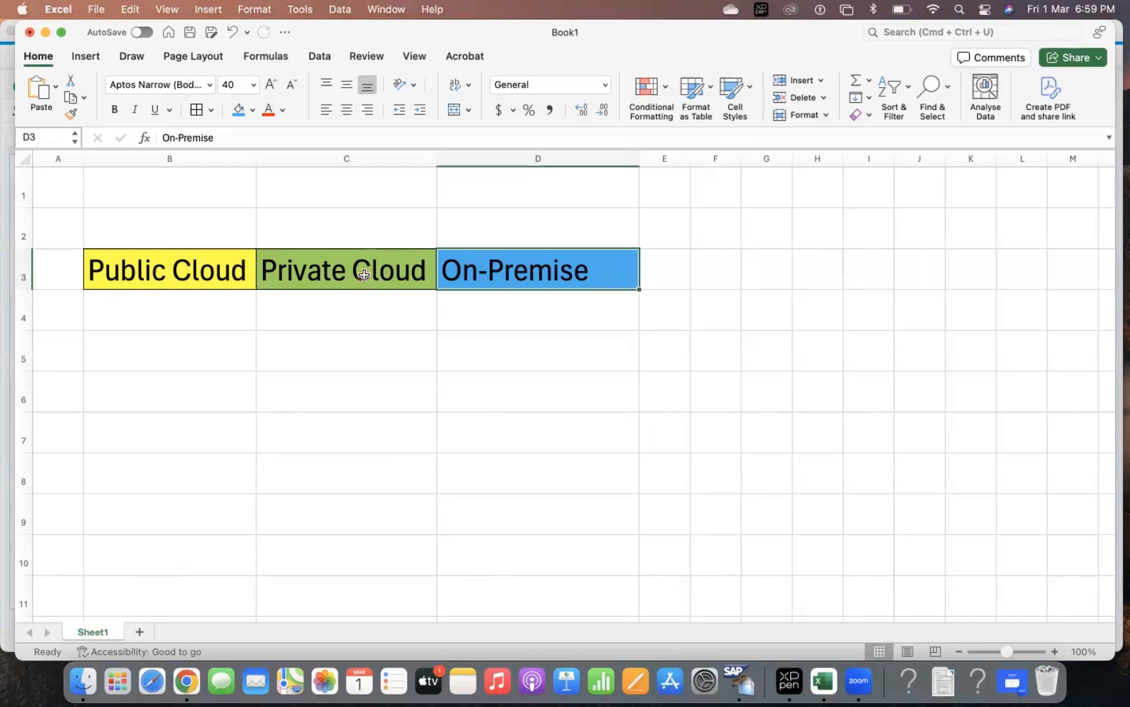
mouse_move(505, 258)
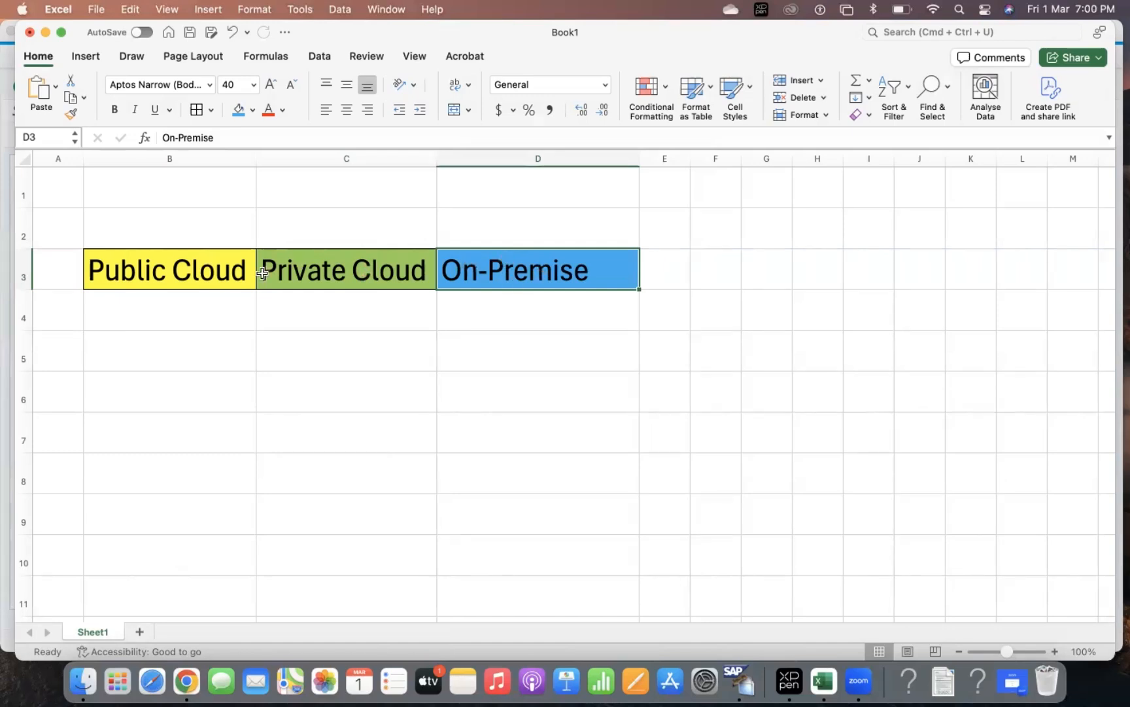
click(169, 270)
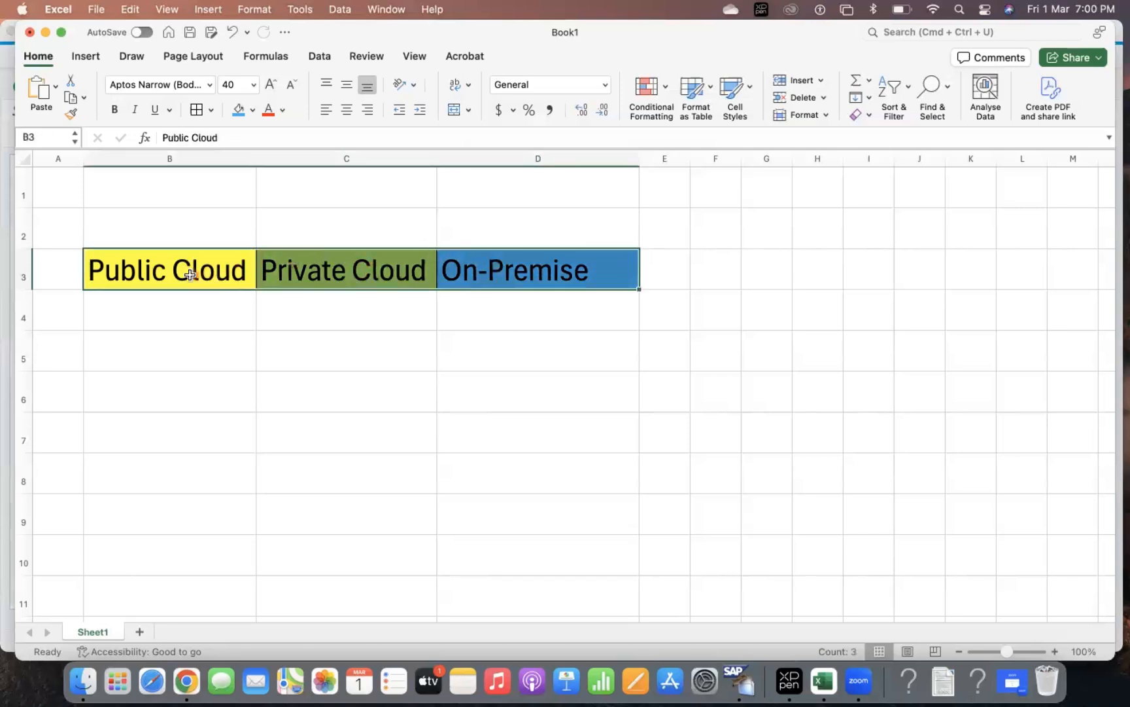
mouse_move(180, 276)
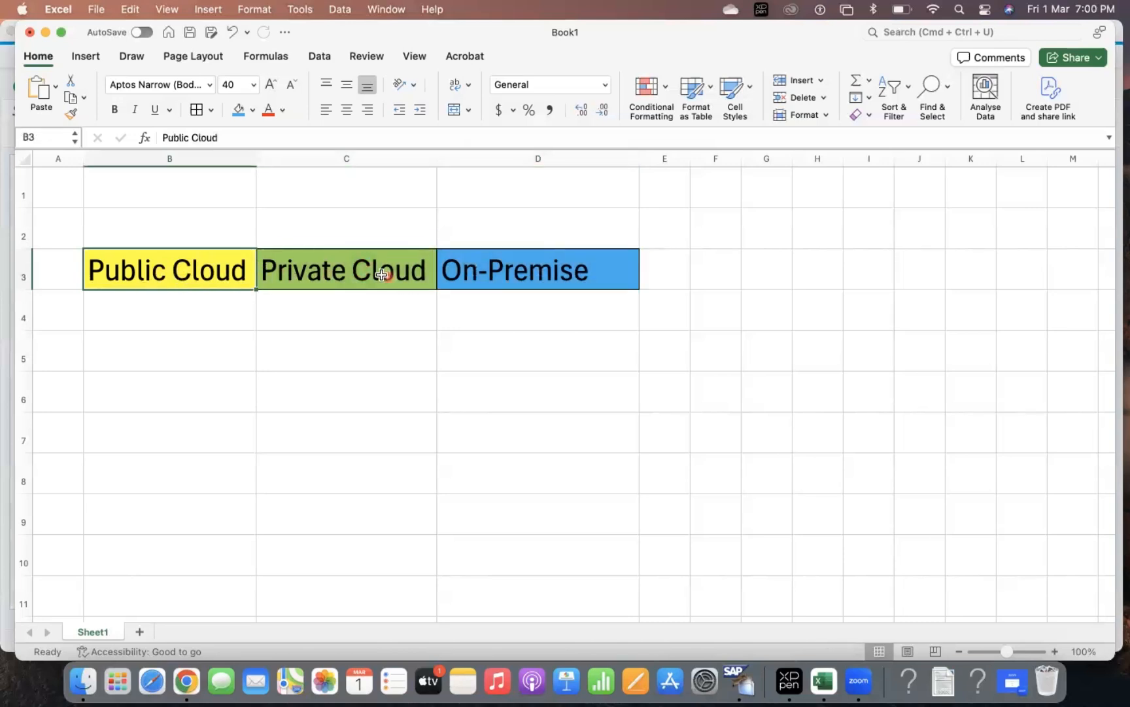
click(345, 270)
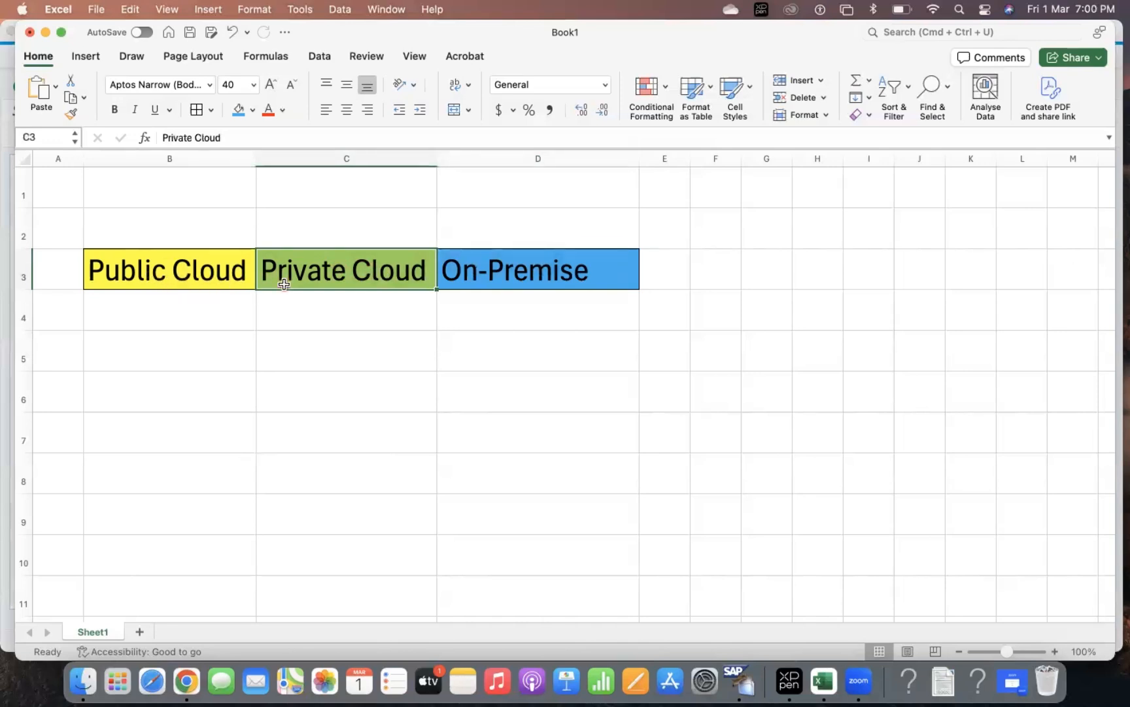
mouse_move(272, 288)
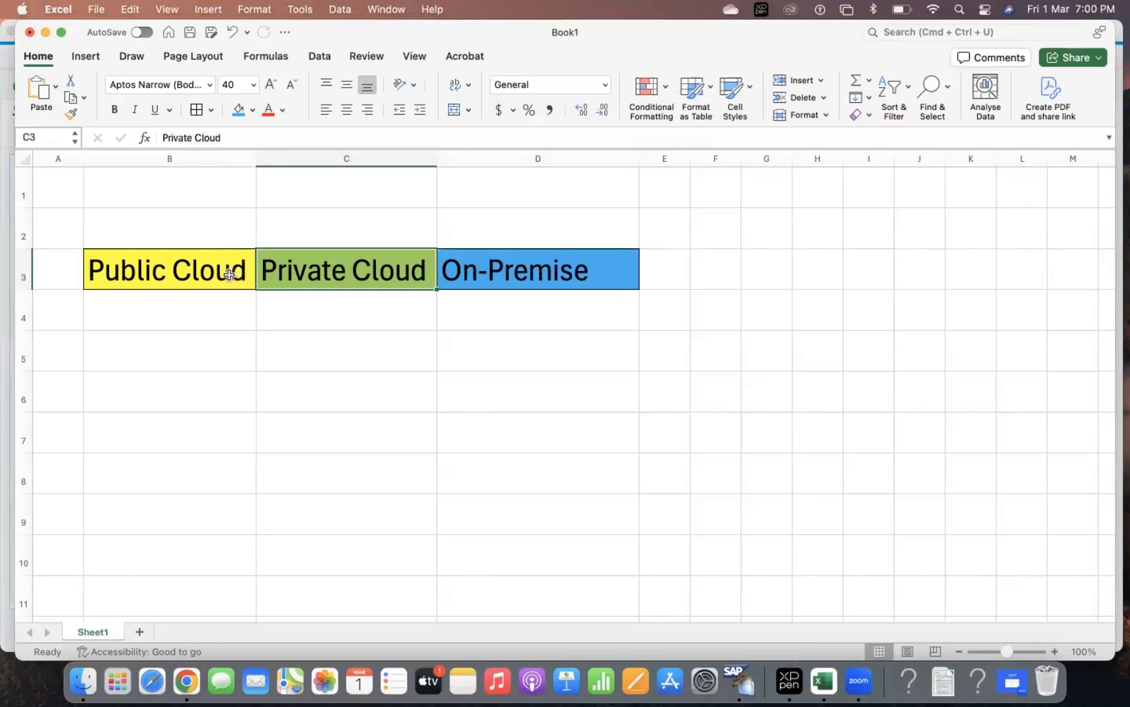
mouse_move(172, 264)
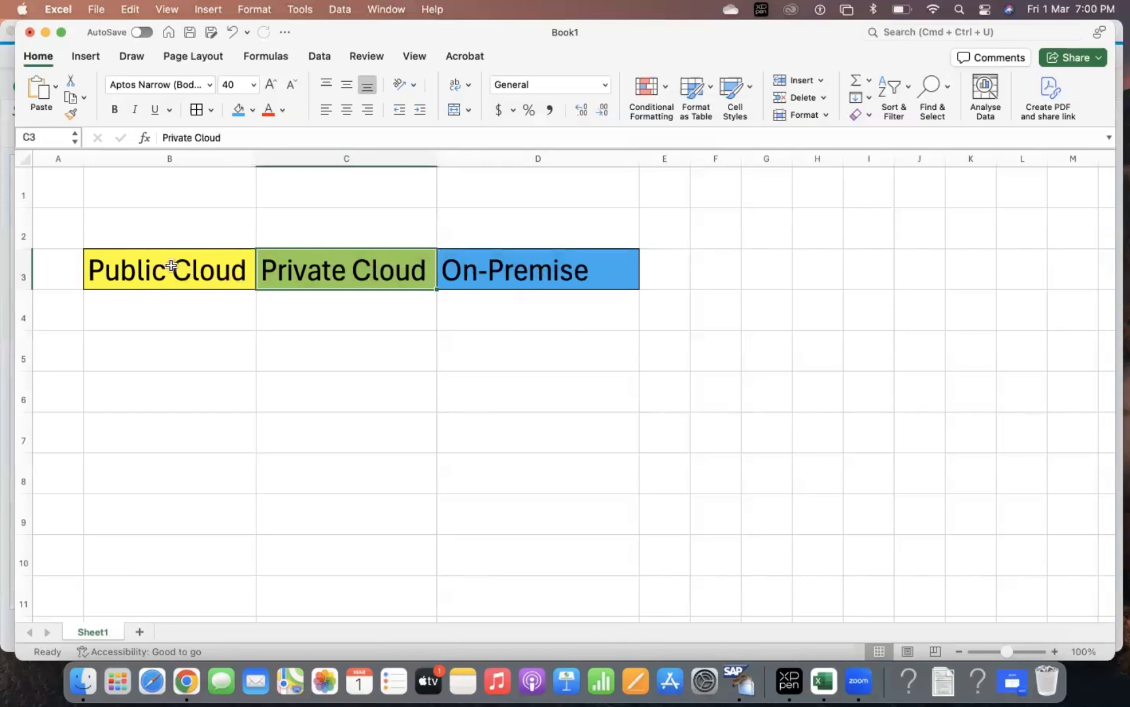
click(168, 270)
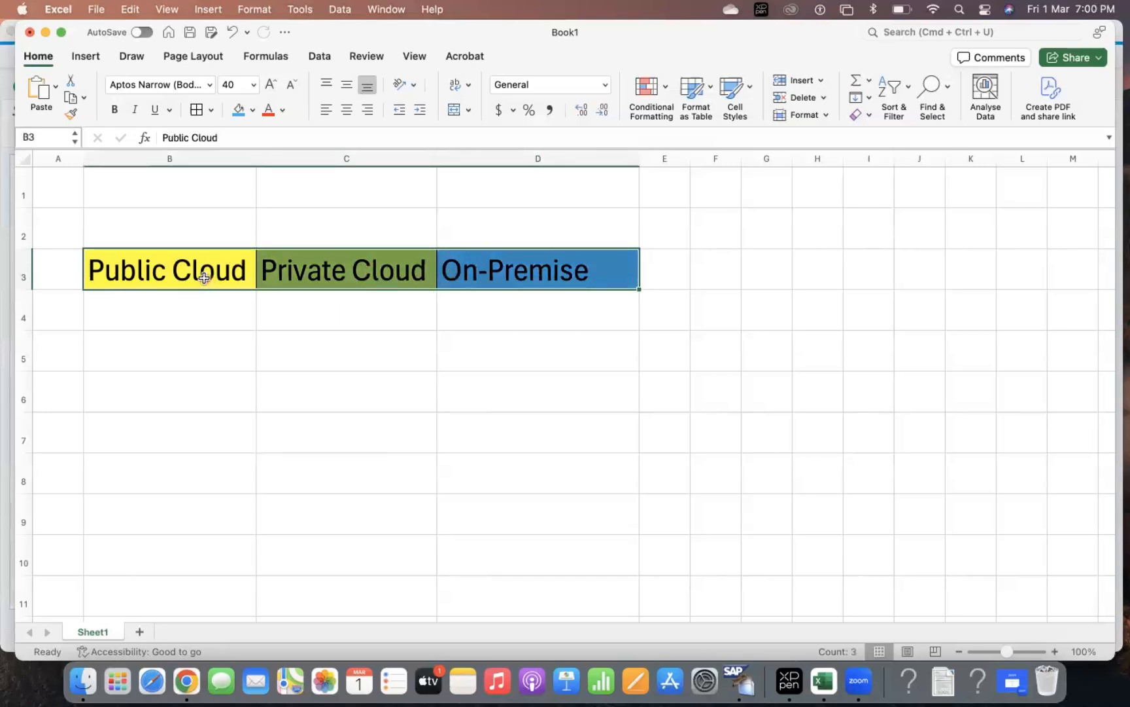
mouse_move(303, 272)
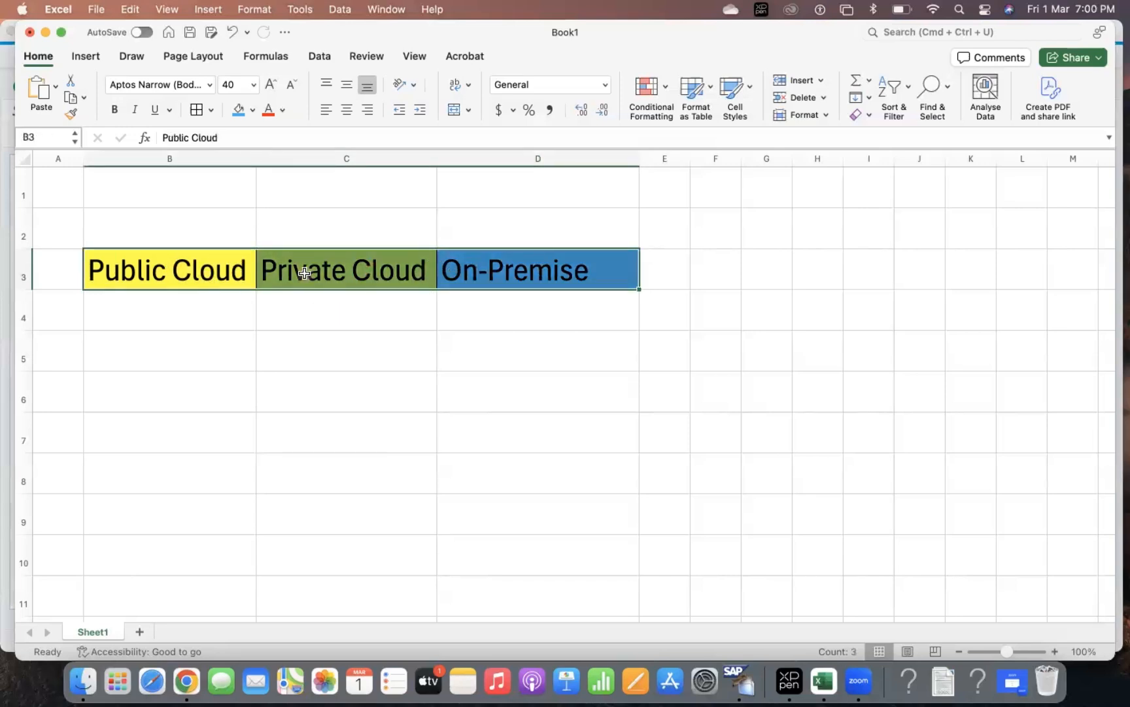
mouse_move(210, 242)
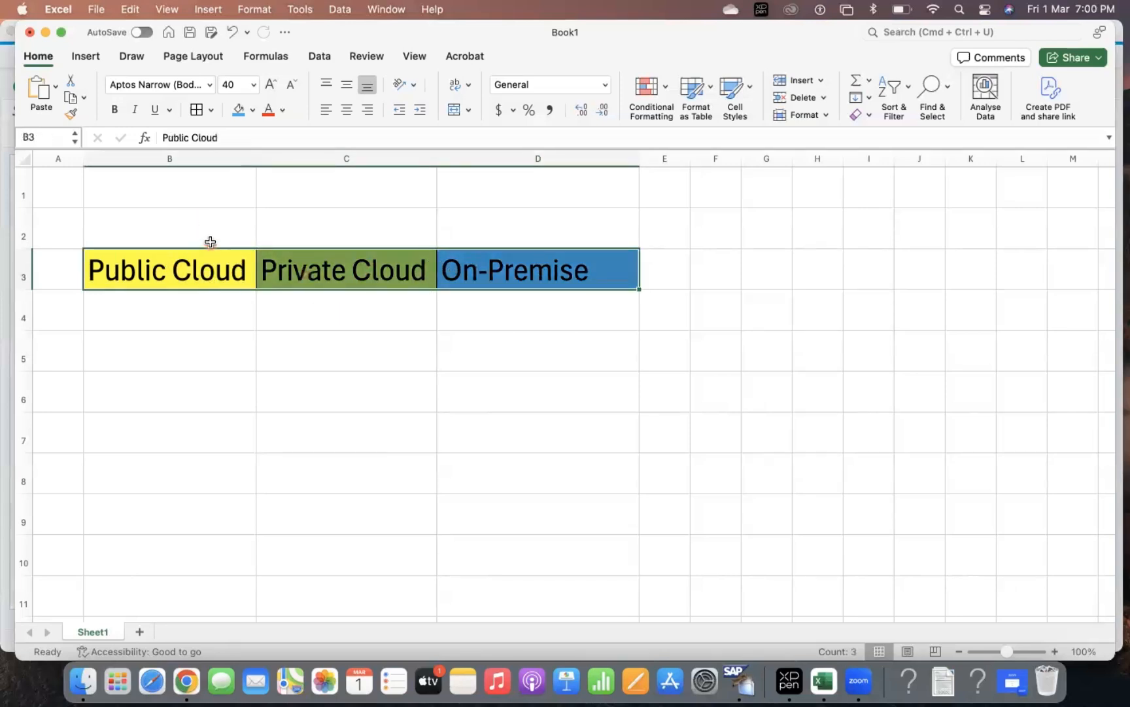
click(169, 270)
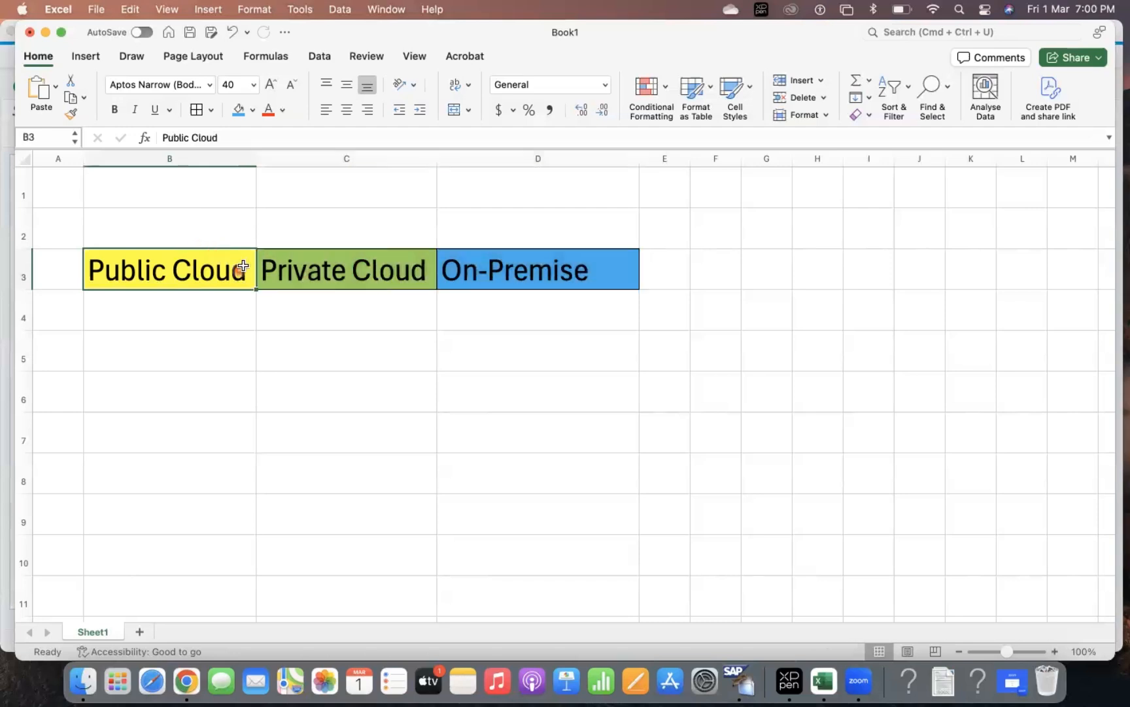
mouse_move(323, 267)
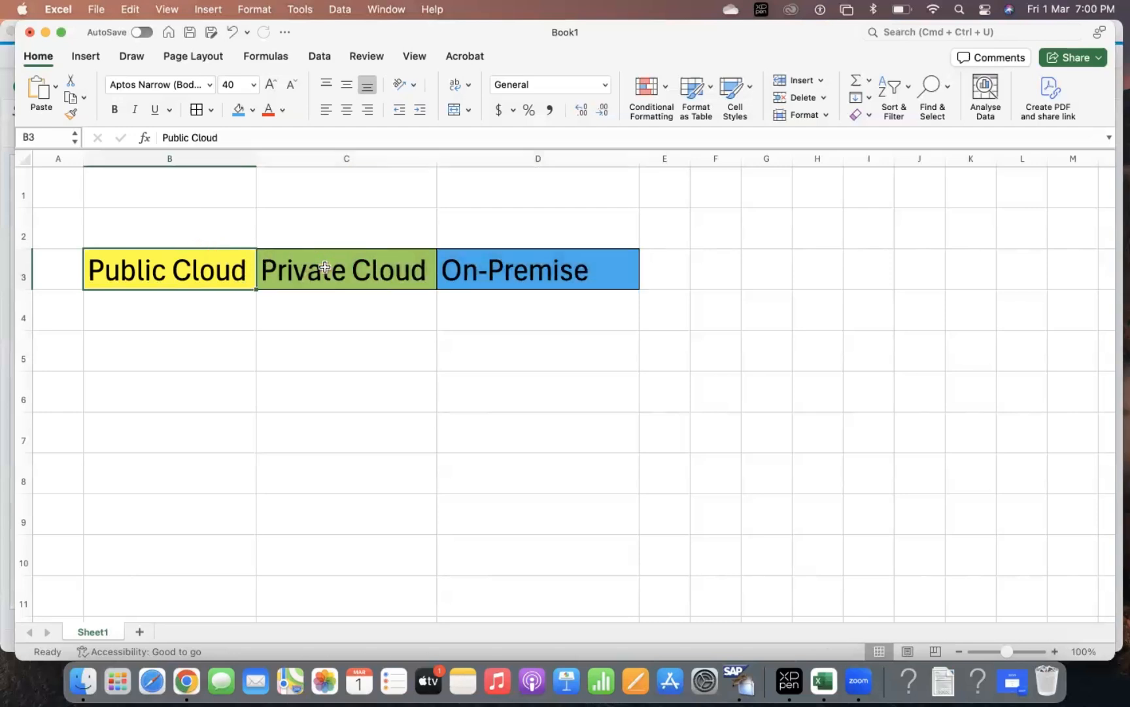
click(345, 270)
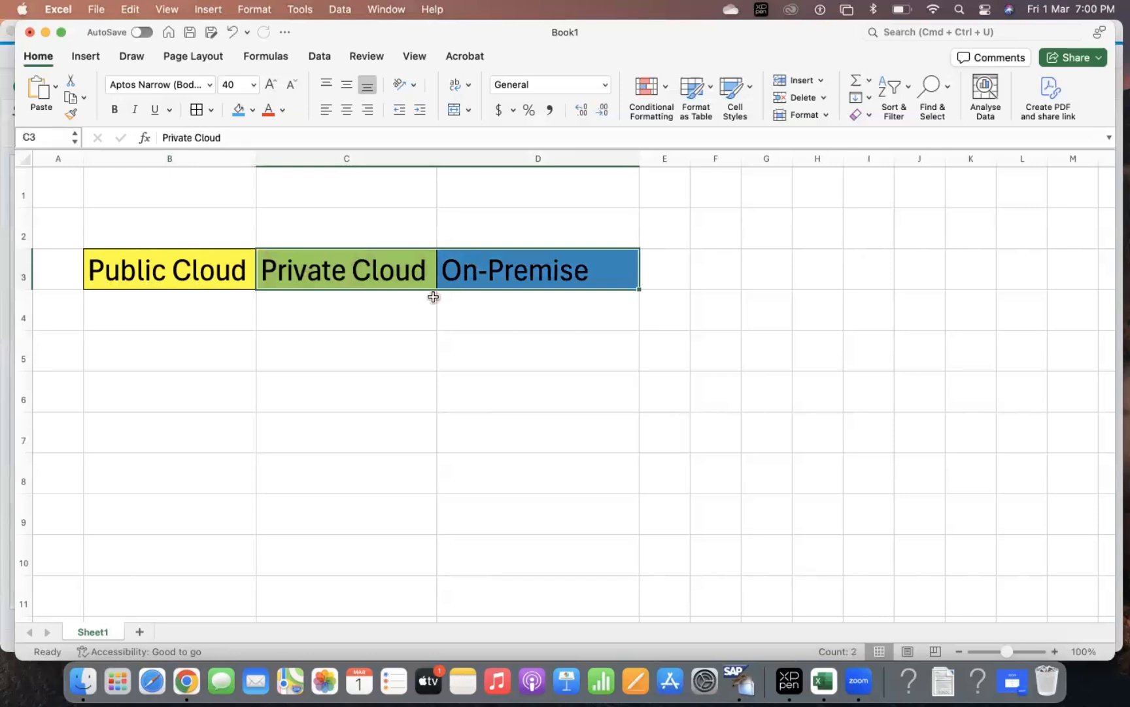
mouse_move(210, 278)
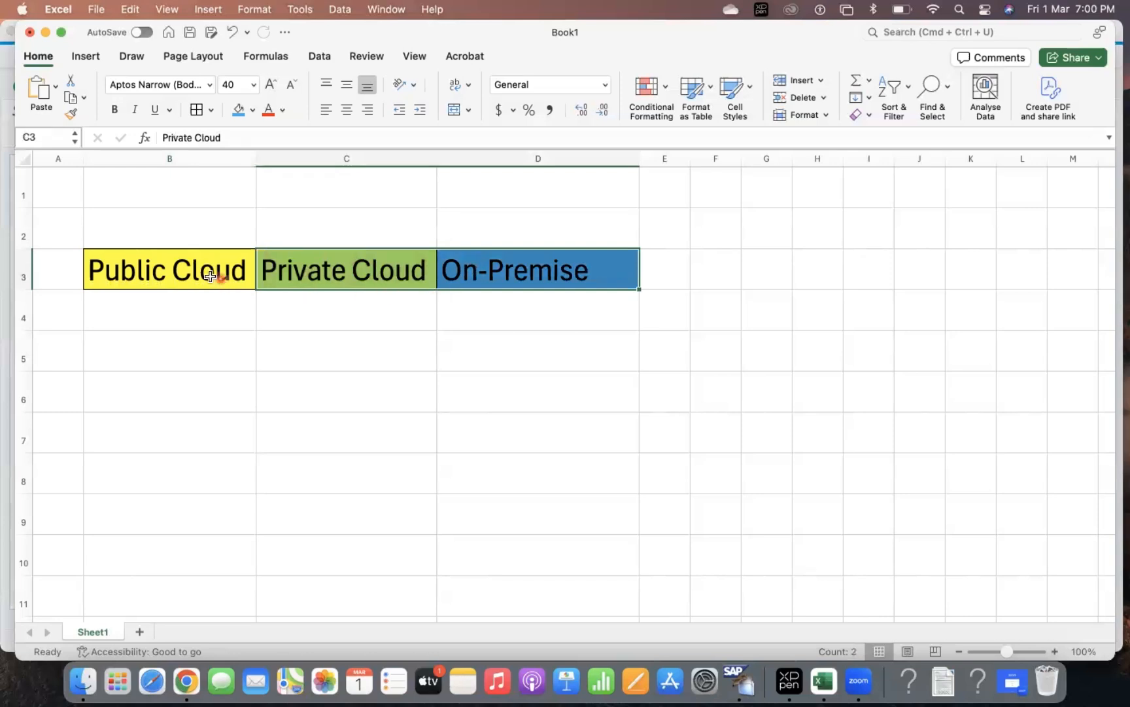
click(169, 270)
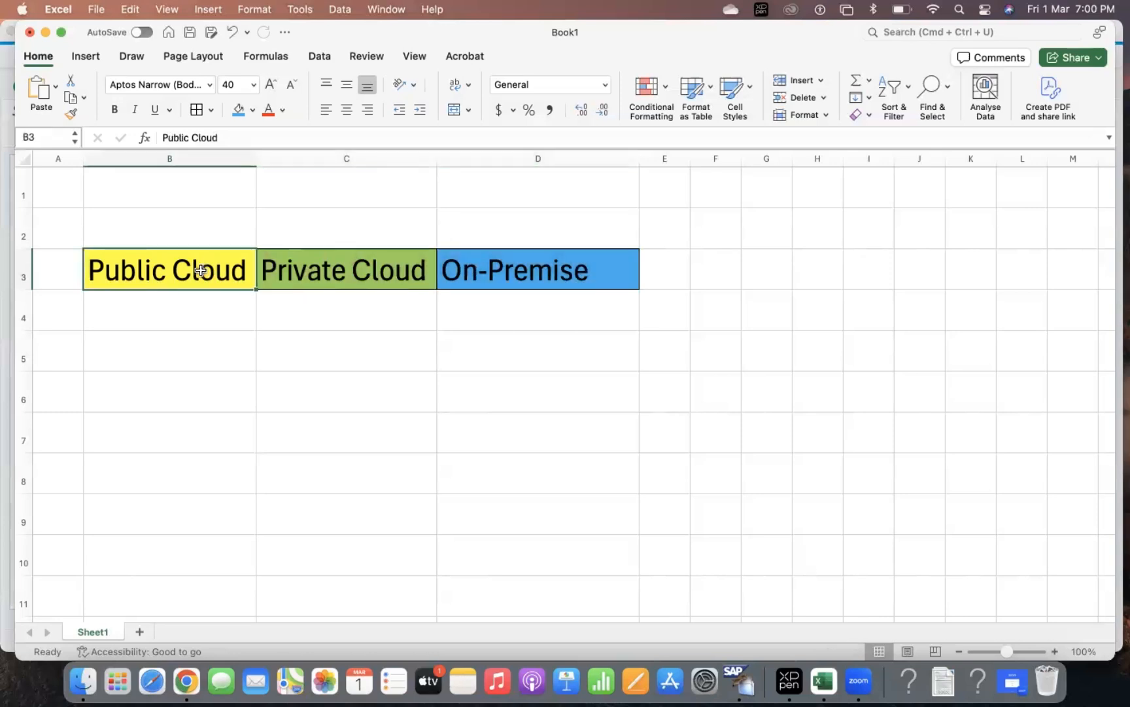
click(347, 269)
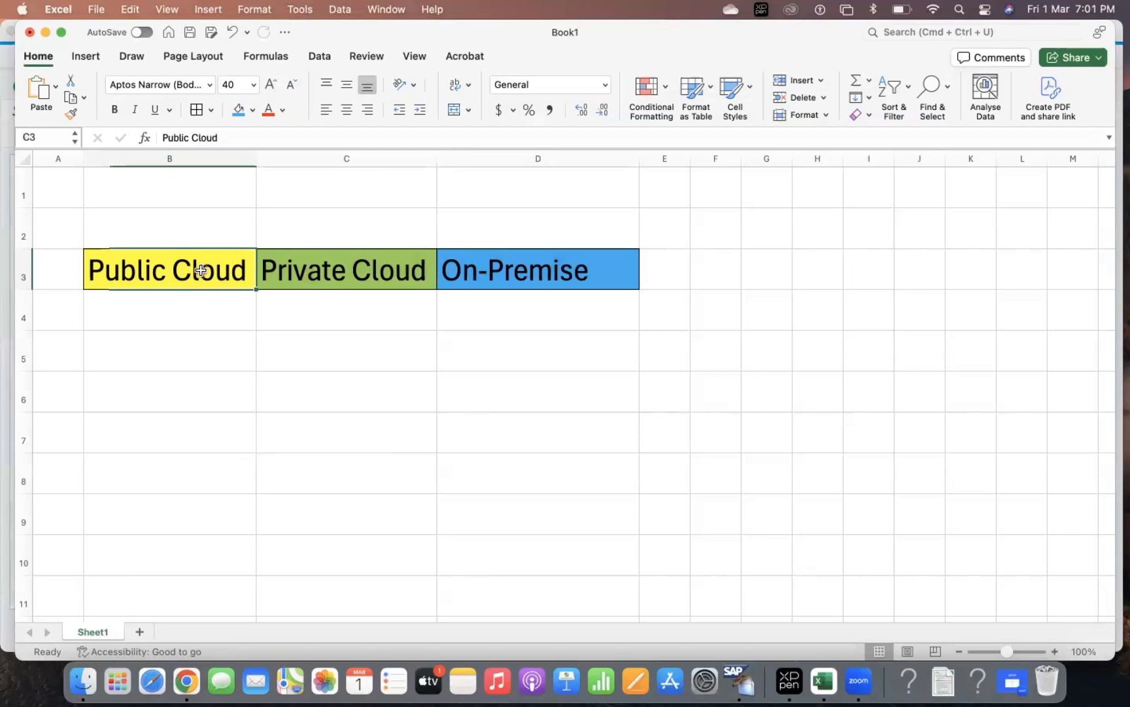
click(169, 270)
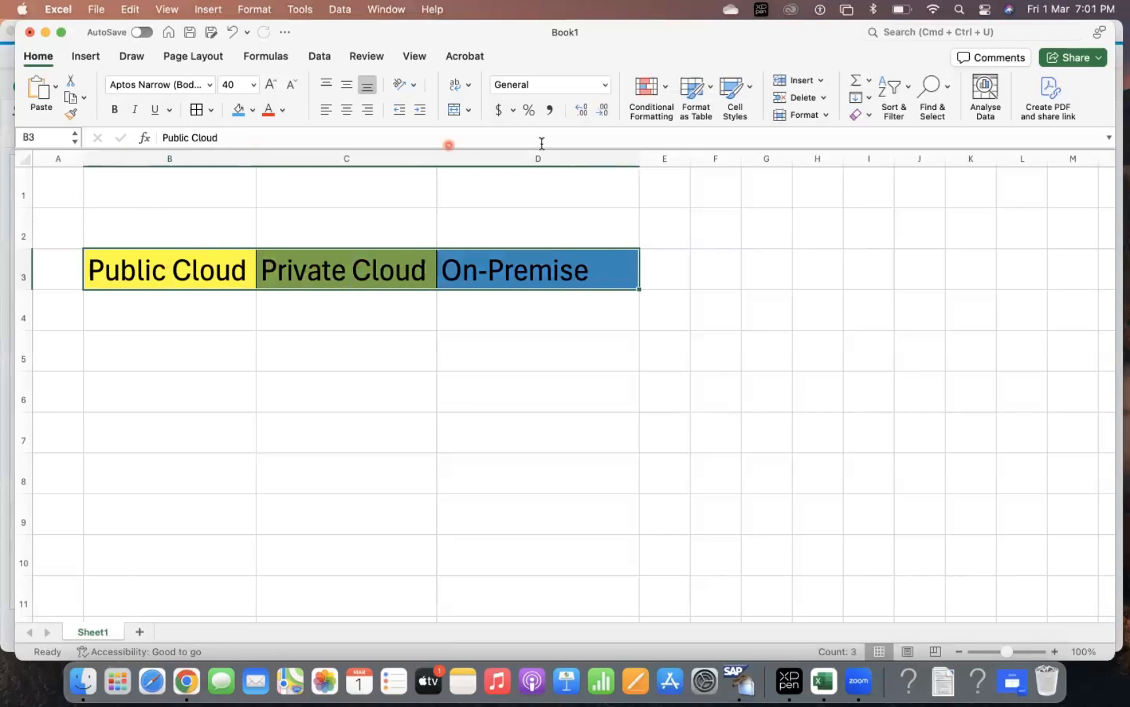
Step: Zoom the sheet to 160% with the status-bar zoom-in button and select the three header cells
click(1056, 652)
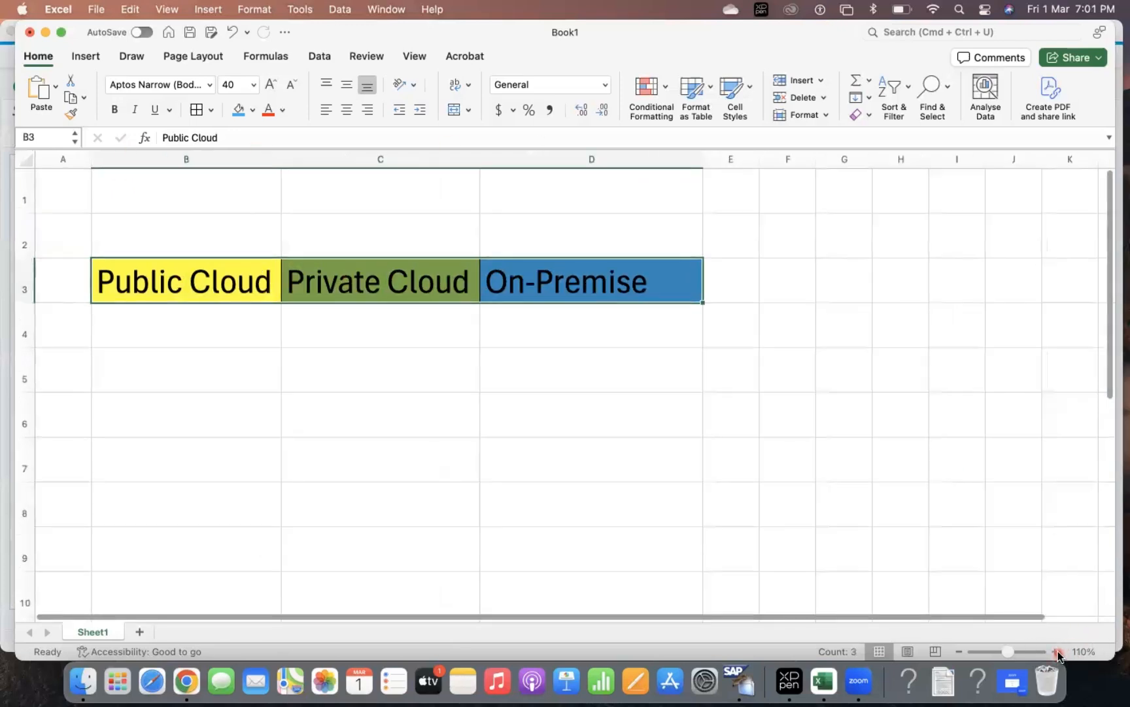
click(1058, 652)
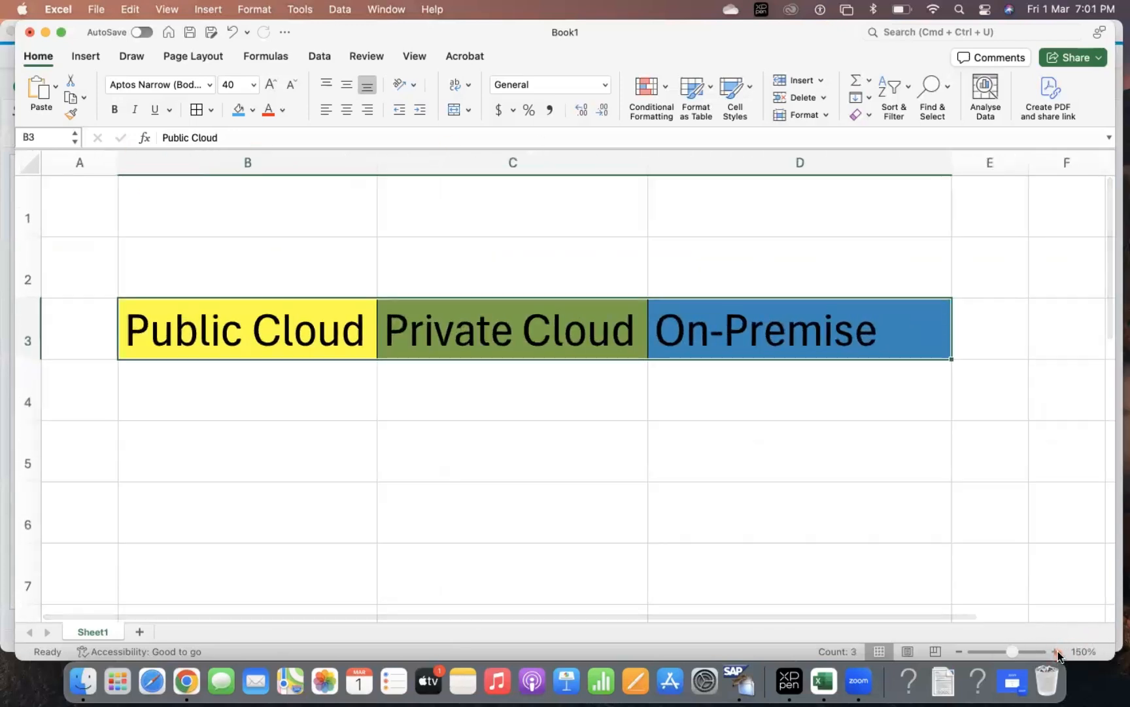
click(1055, 652)
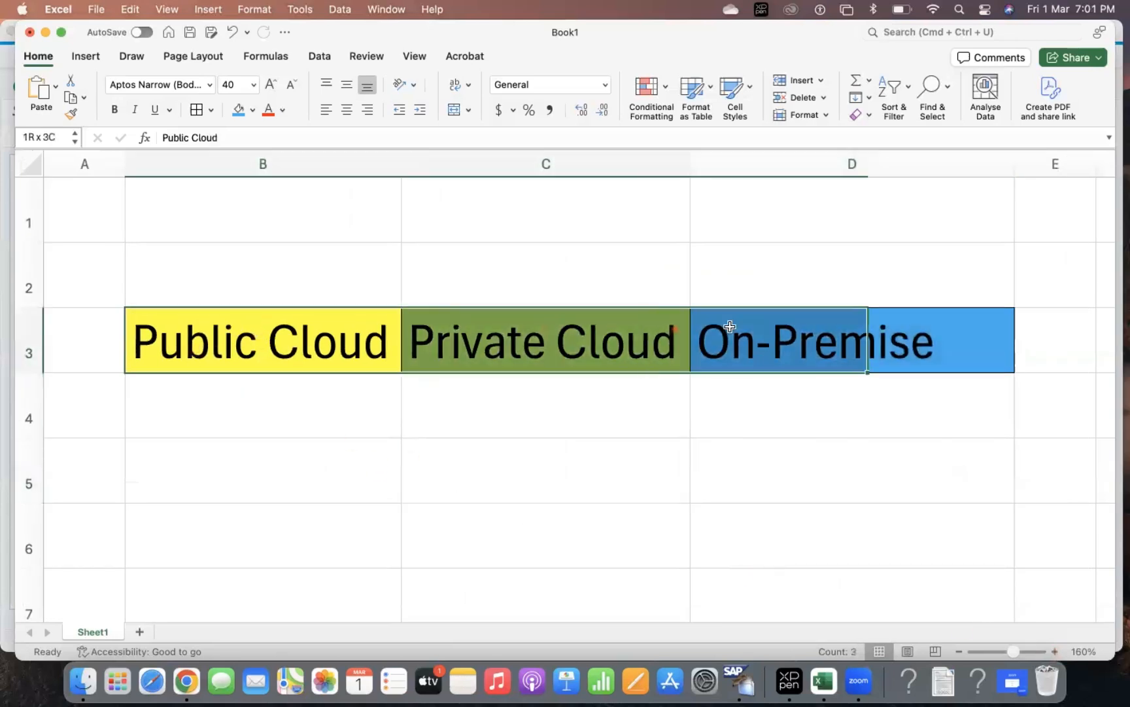
click(259, 341)
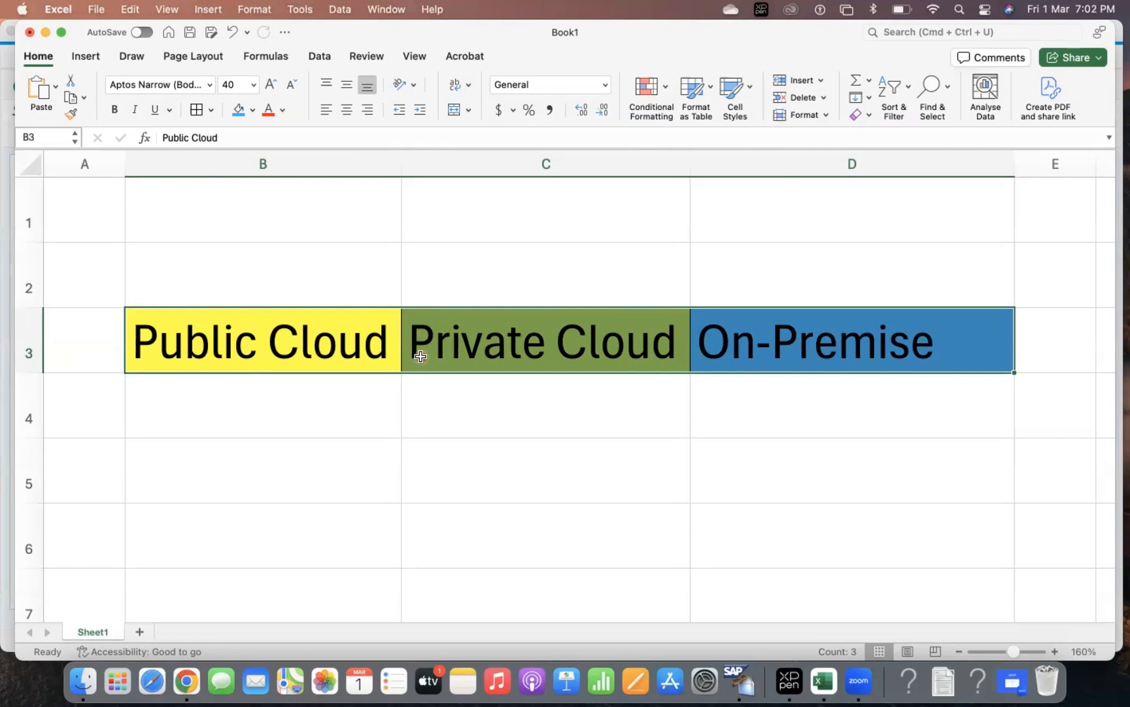
mouse_move(482, 376)
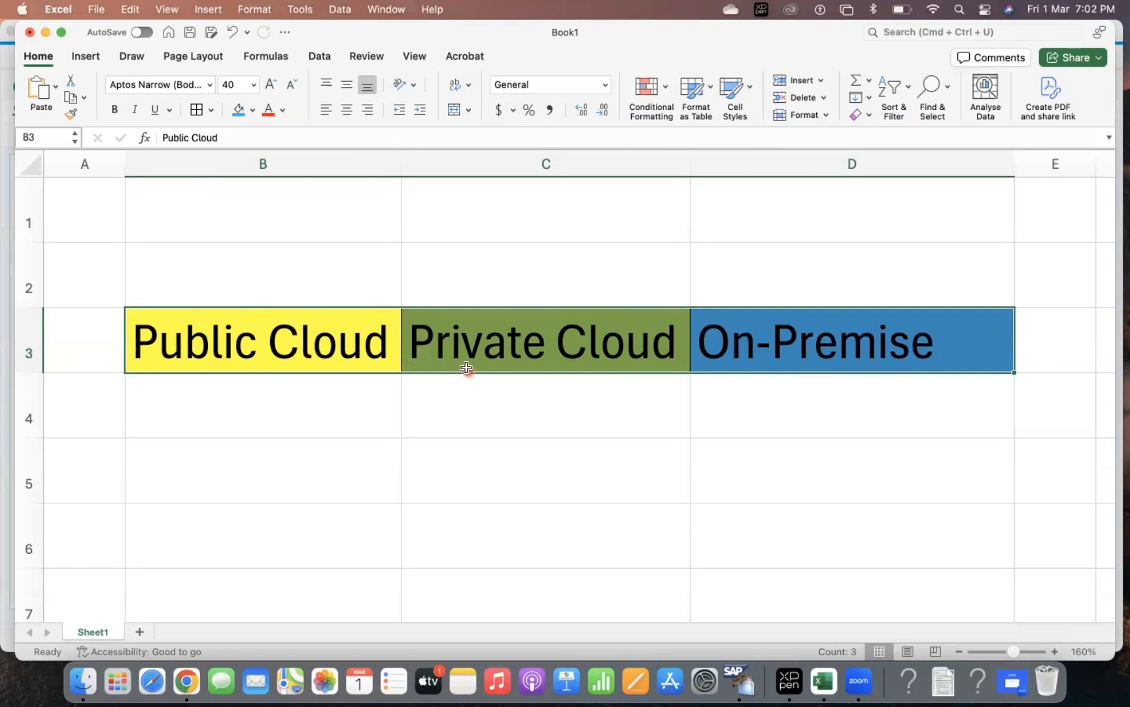
mouse_move(401, 322)
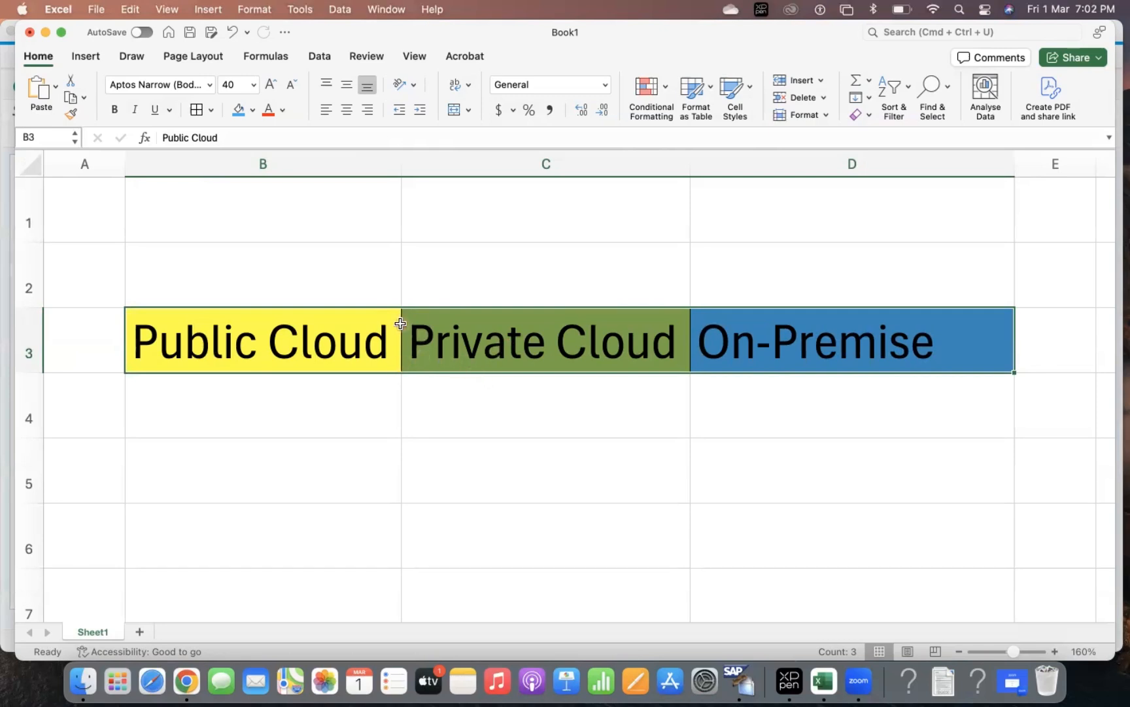
mouse_move(1048, 38)
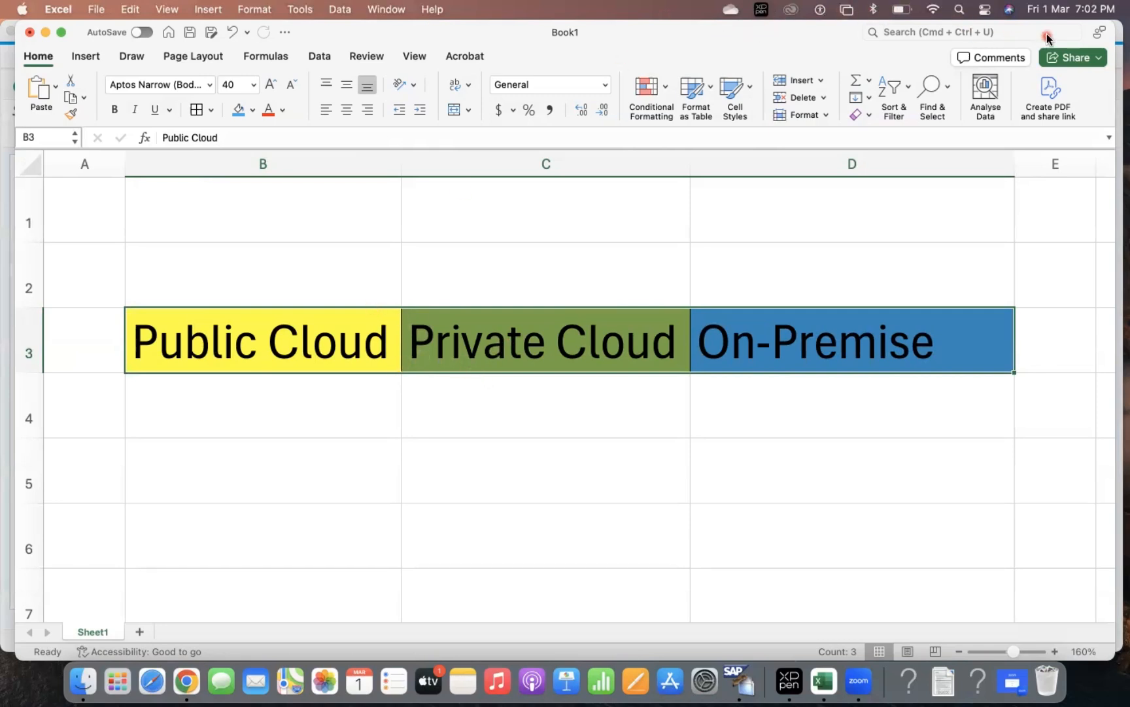